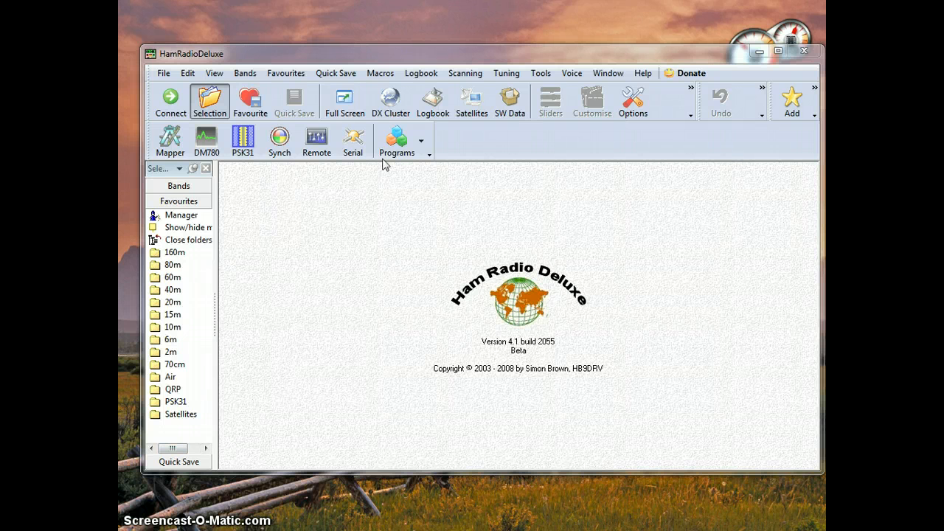
pyautogui.moveTo(398, 182)
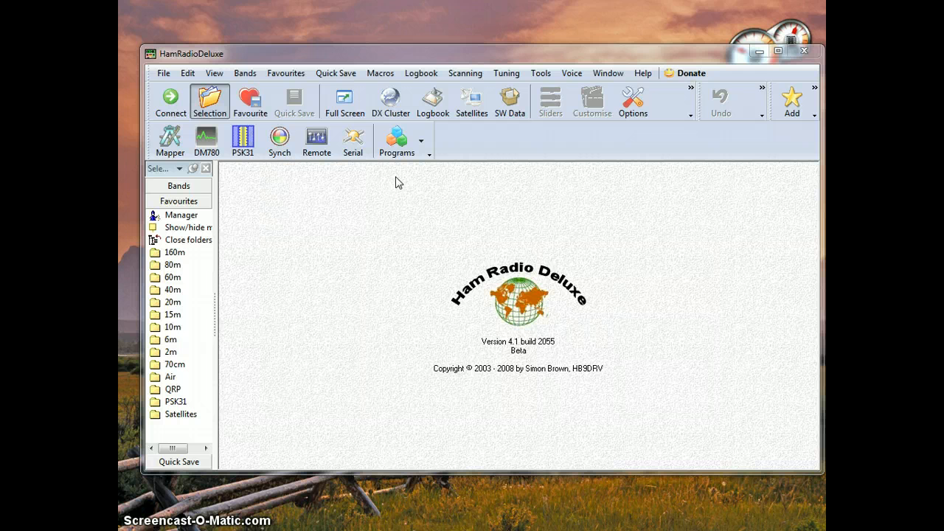
pyautogui.moveTo(307, 175)
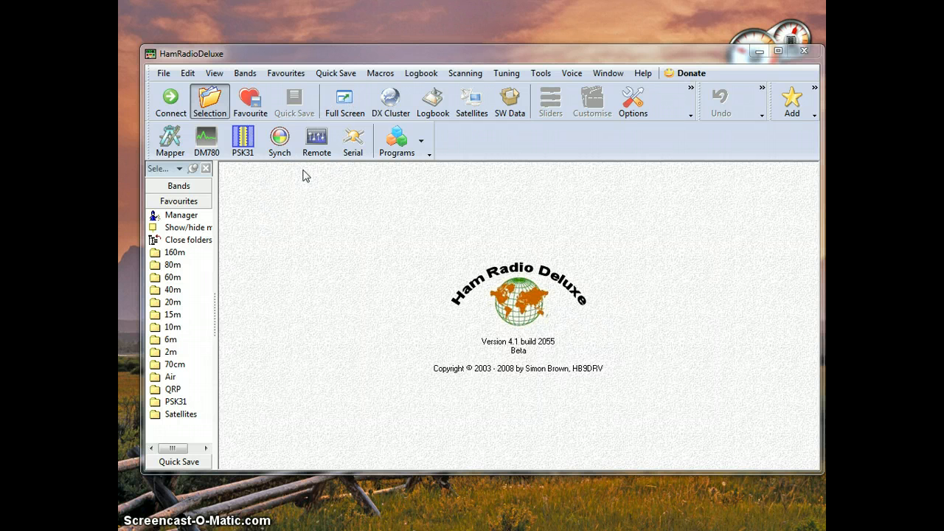
pyautogui.moveTo(323, 212)
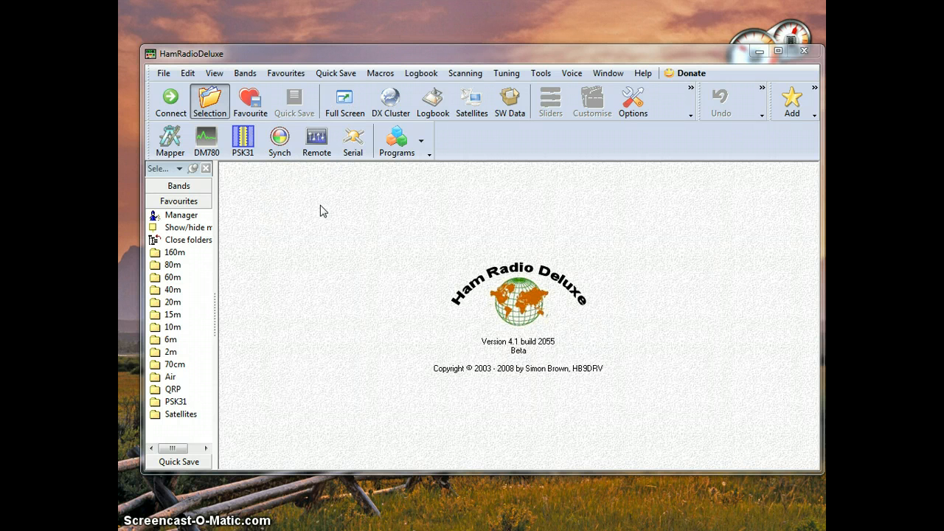
pyautogui.moveTo(466, 136)
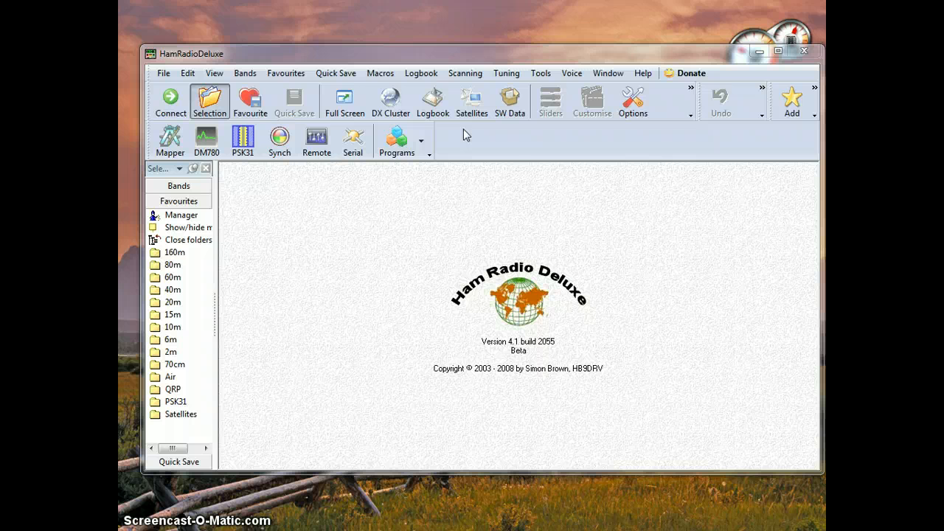
pyautogui.moveTo(562, 150)
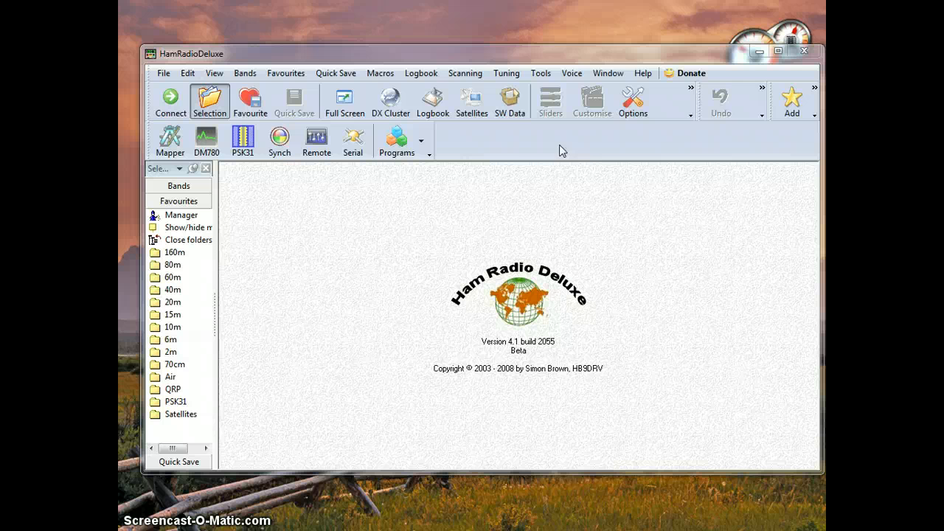
pyautogui.moveTo(466, 257)
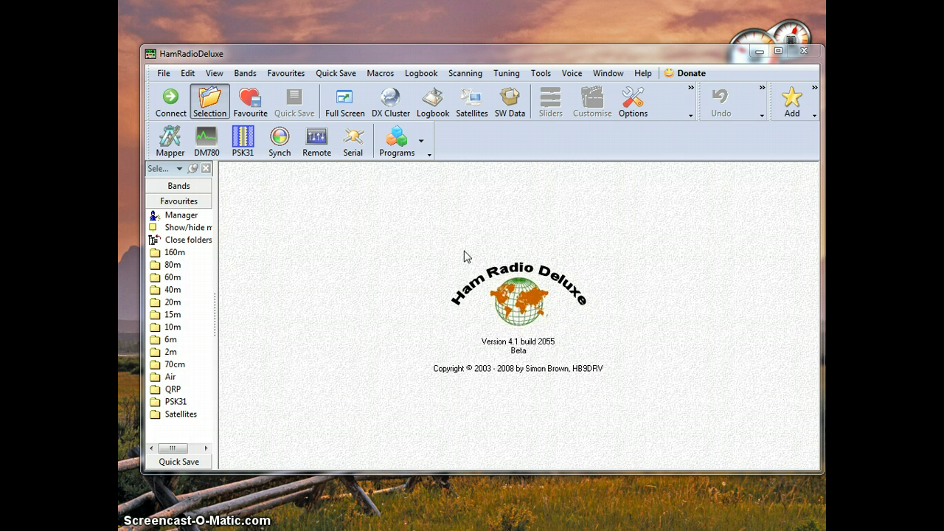
pyautogui.moveTo(514, 150)
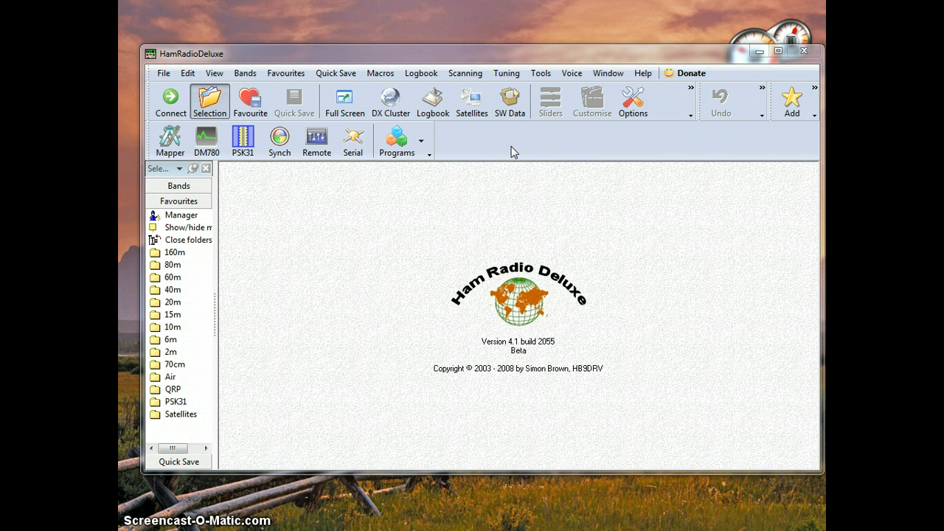
pyautogui.moveTo(530, 155)
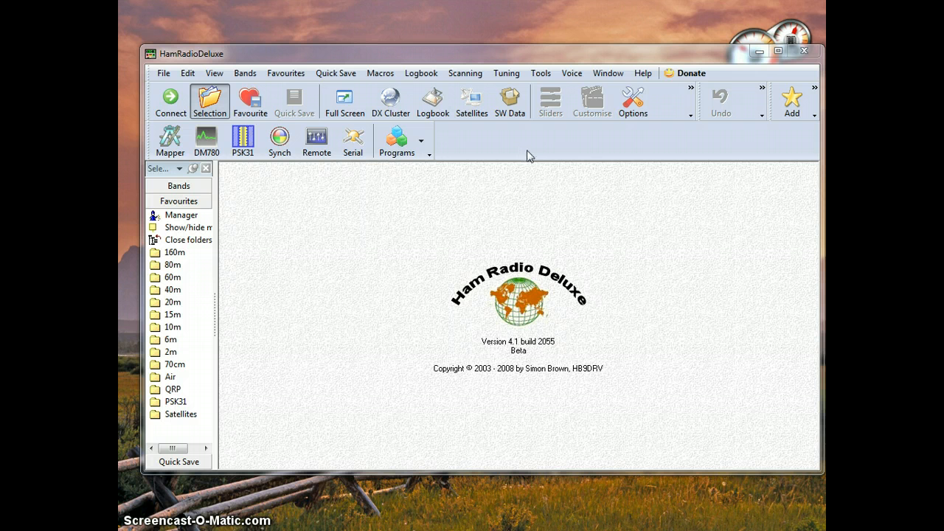
pyautogui.moveTo(563, 77)
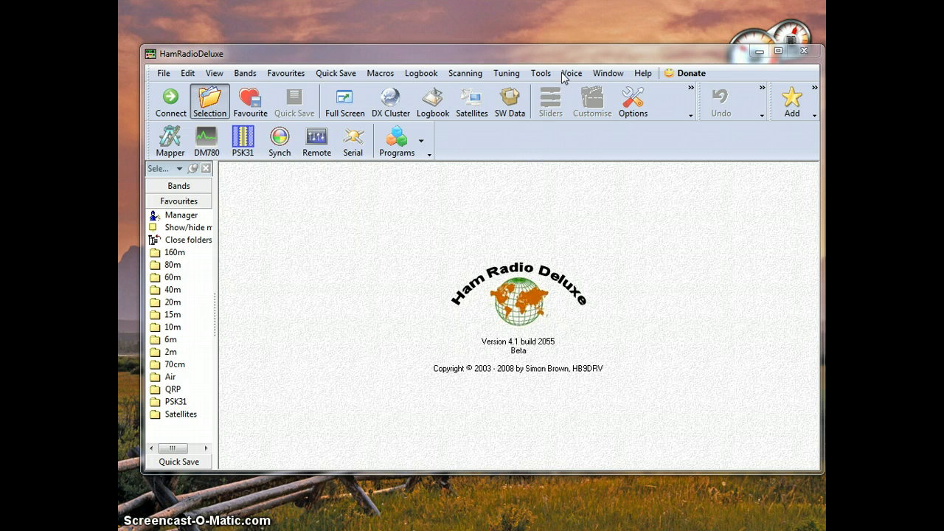
pyautogui.moveTo(567, 62)
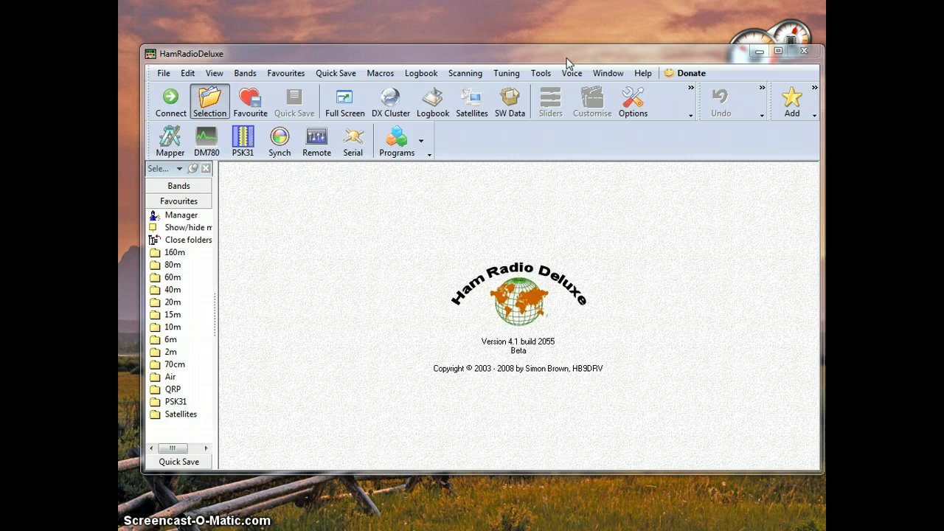
pyautogui.moveTo(540, 200)
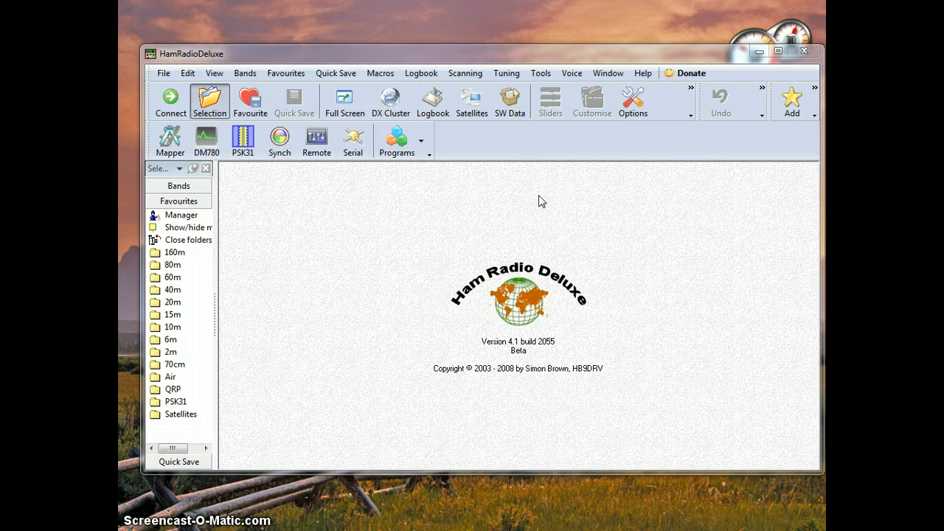
pyautogui.moveTo(541, 239)
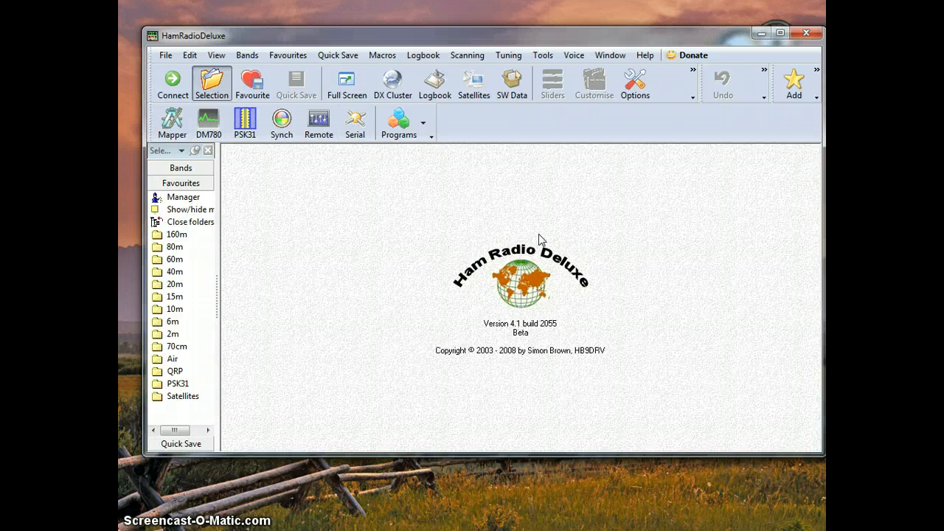
pyautogui.moveTo(315, 209)
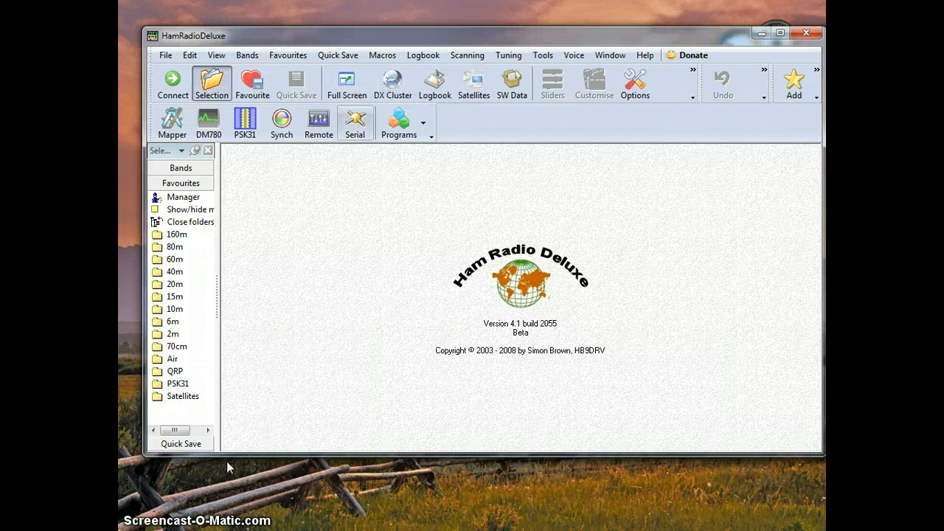
pyautogui.moveTo(354, 120)
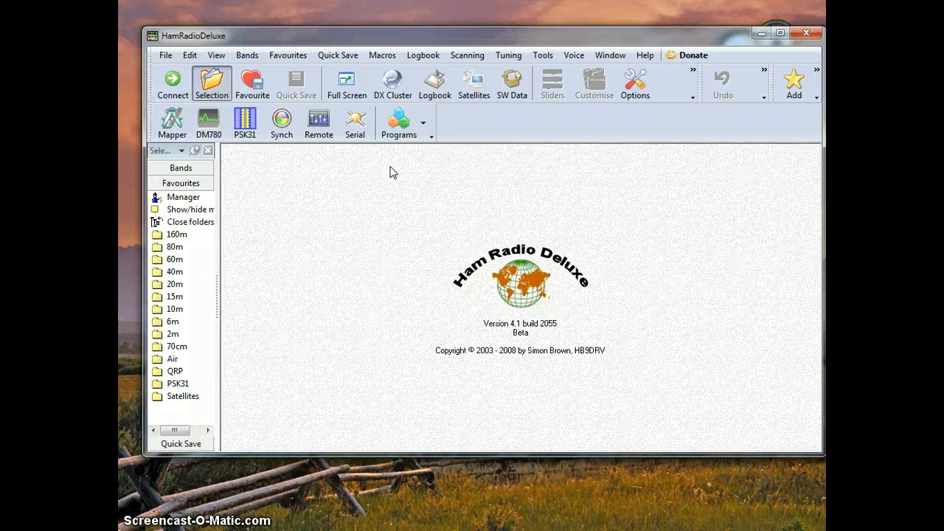
pyautogui.moveTo(543, 65)
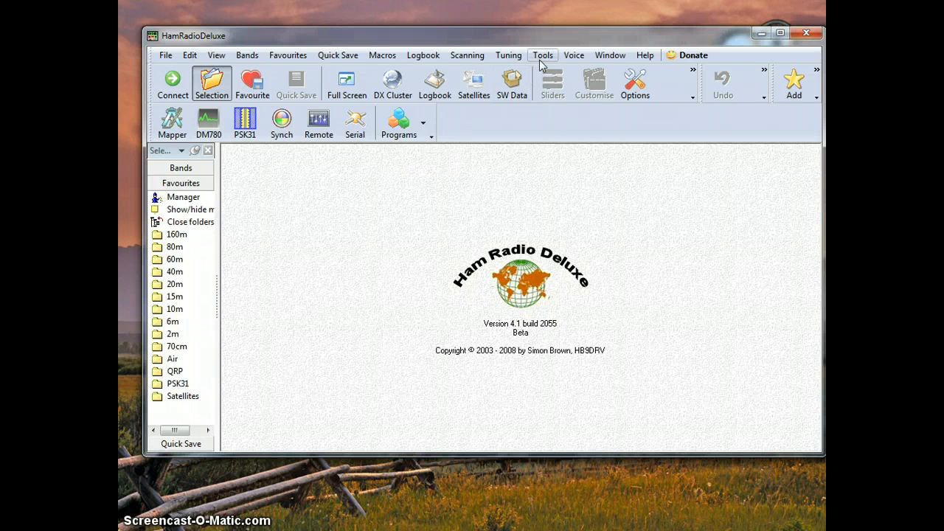
# - Bring up Ham Radio Deluxe's Tools menu with its list of utility programs
pyautogui.click(542, 55)
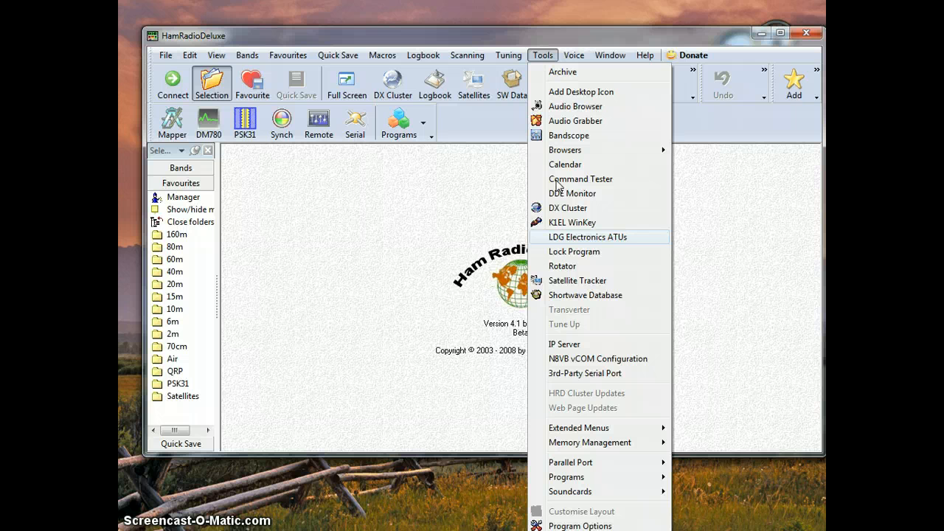
pyautogui.moveTo(567, 476)
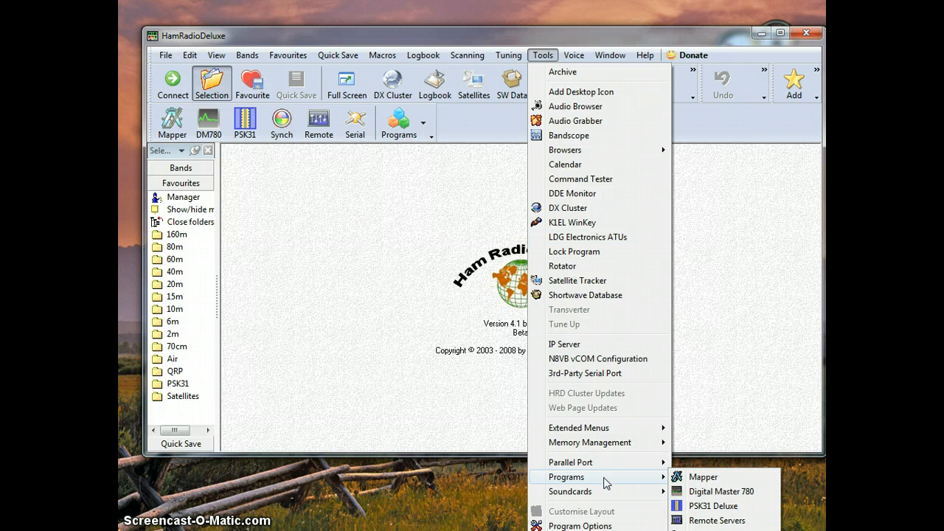
pyautogui.moveTo(717, 519)
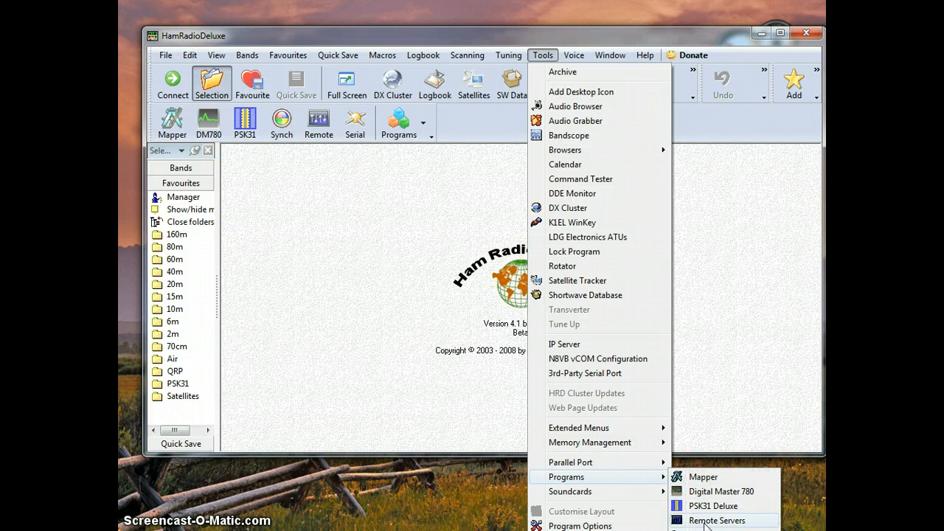
pyautogui.moveTo(726, 519)
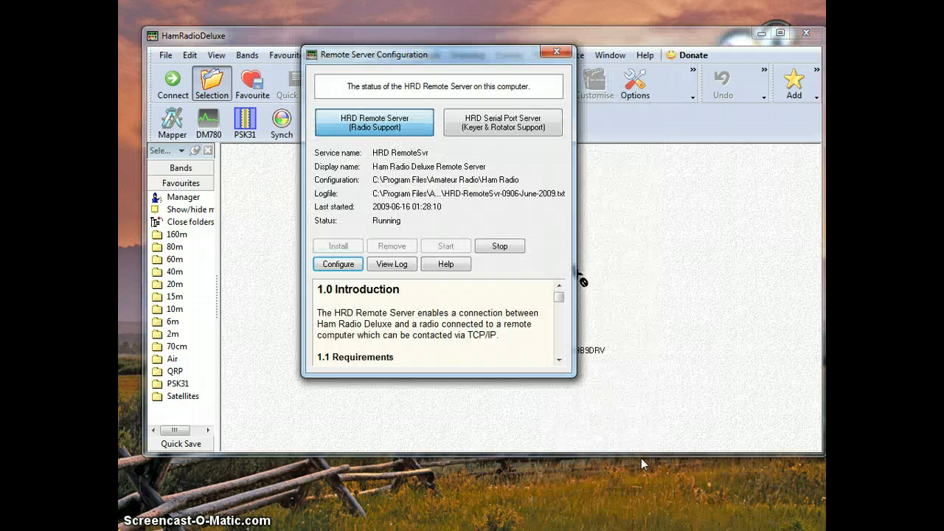
# - Stop and then start the HRD Remote Server so its status reads Running
pyautogui.click(499, 245)
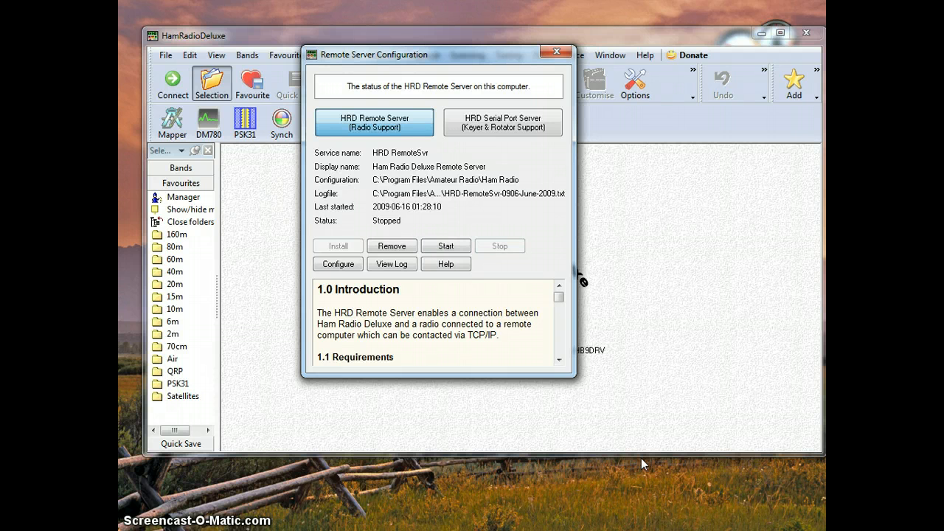
pyautogui.moveTo(342, 254)
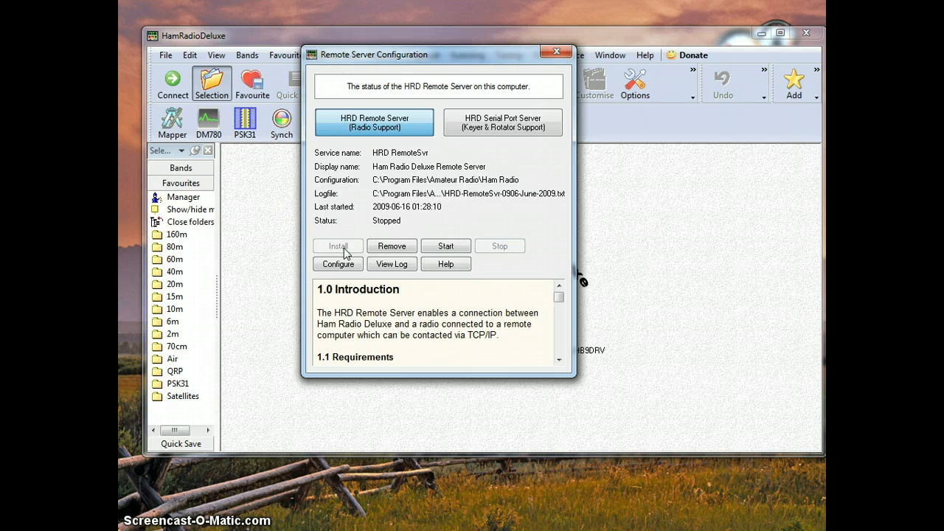
pyautogui.moveTo(351, 248)
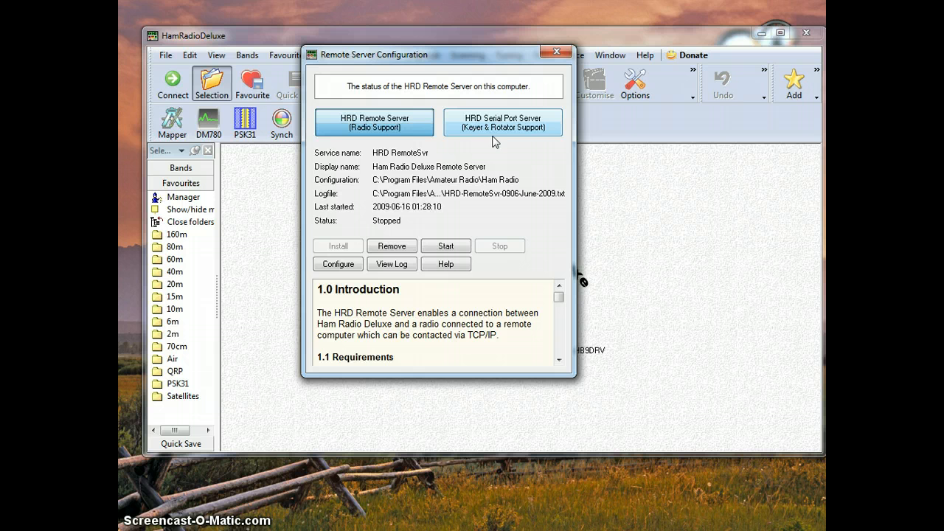
pyautogui.moveTo(490, 148)
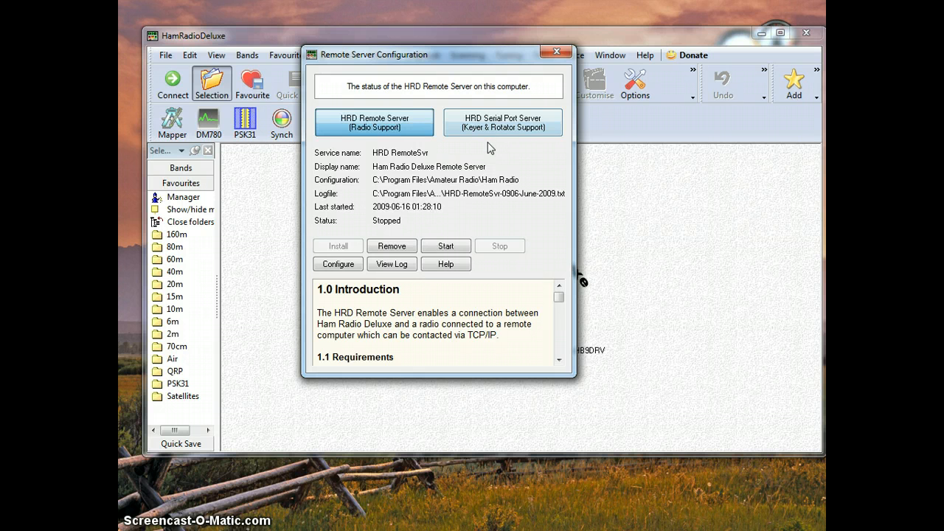
pyautogui.moveTo(485, 139)
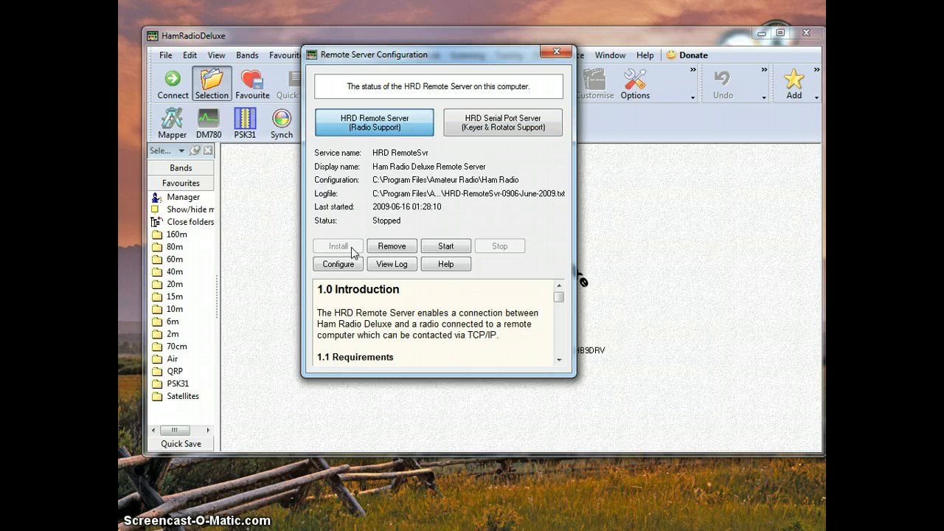
pyautogui.moveTo(361, 218)
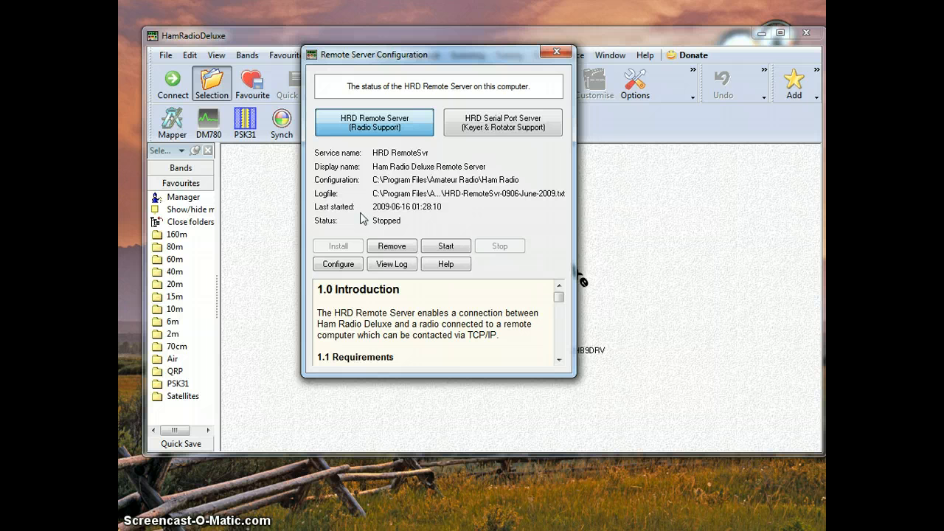
pyautogui.moveTo(371, 197)
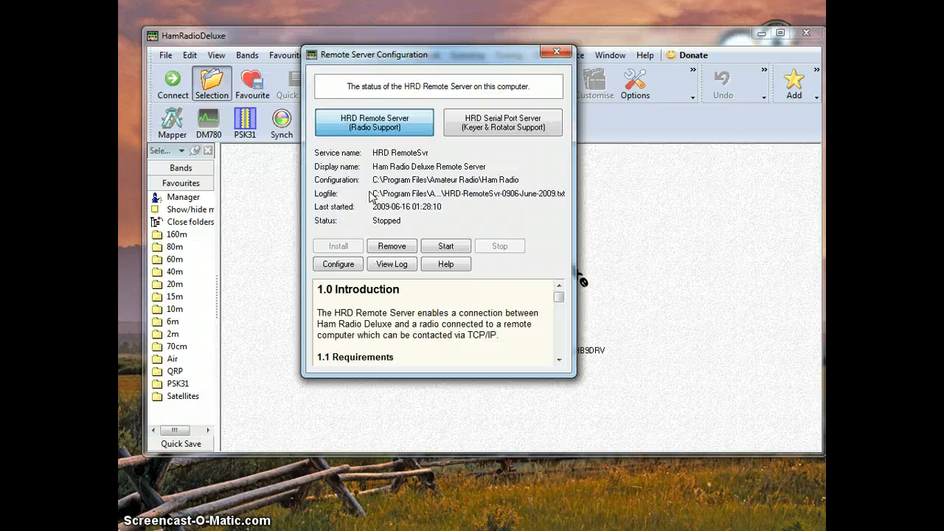
pyautogui.moveTo(360, 215)
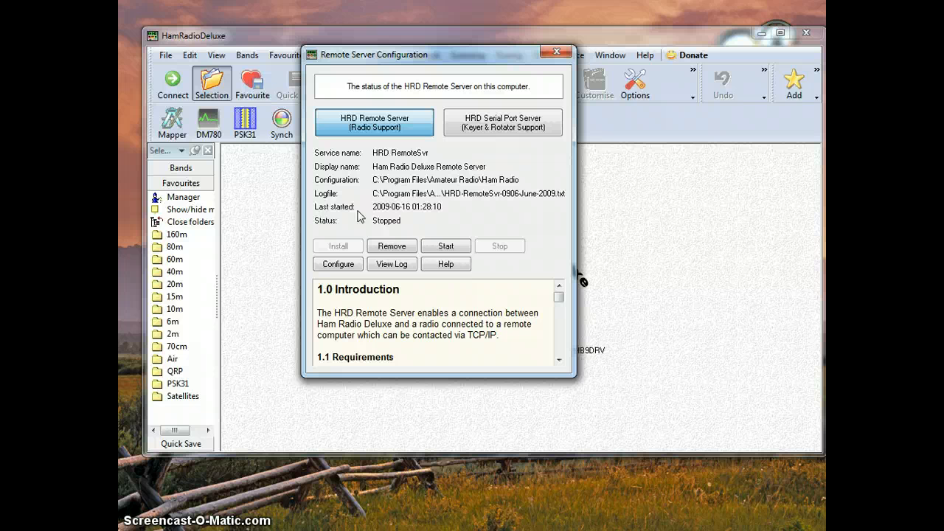
pyautogui.moveTo(363, 242)
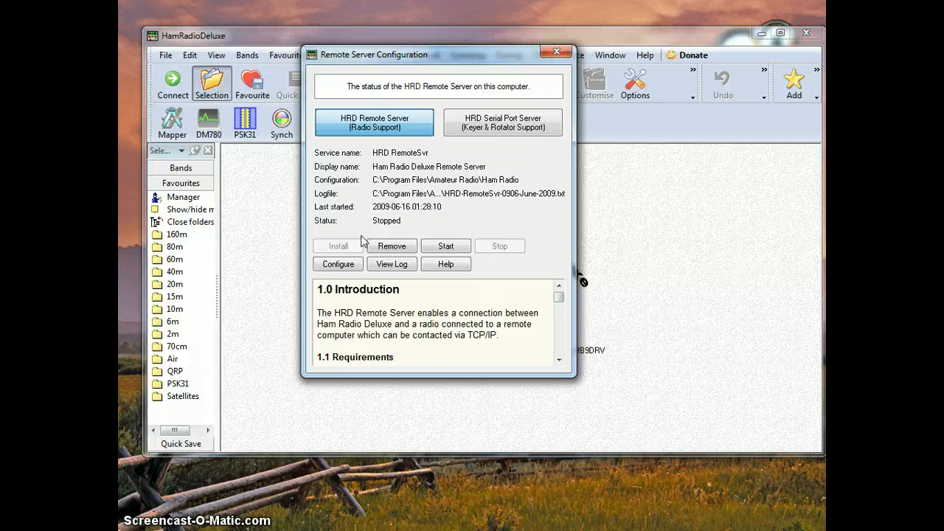
pyautogui.moveTo(367, 224)
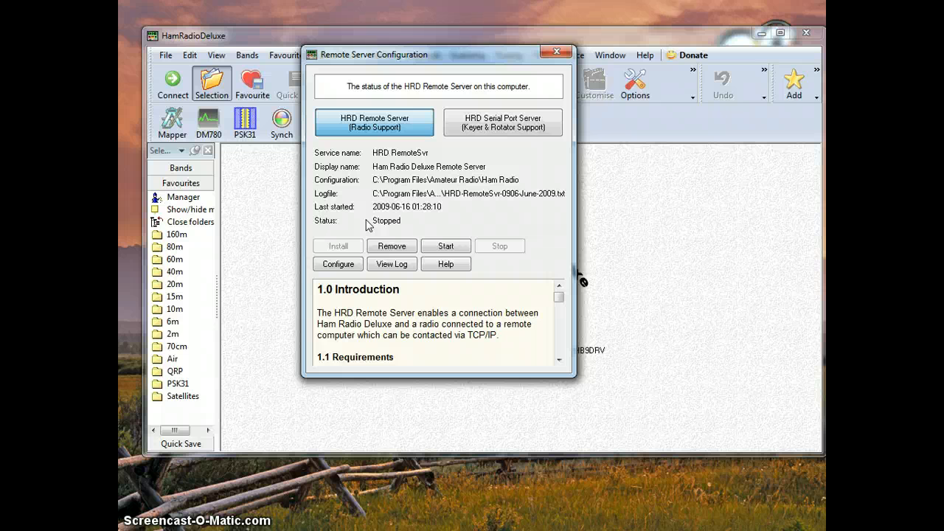
pyautogui.moveTo(376, 222)
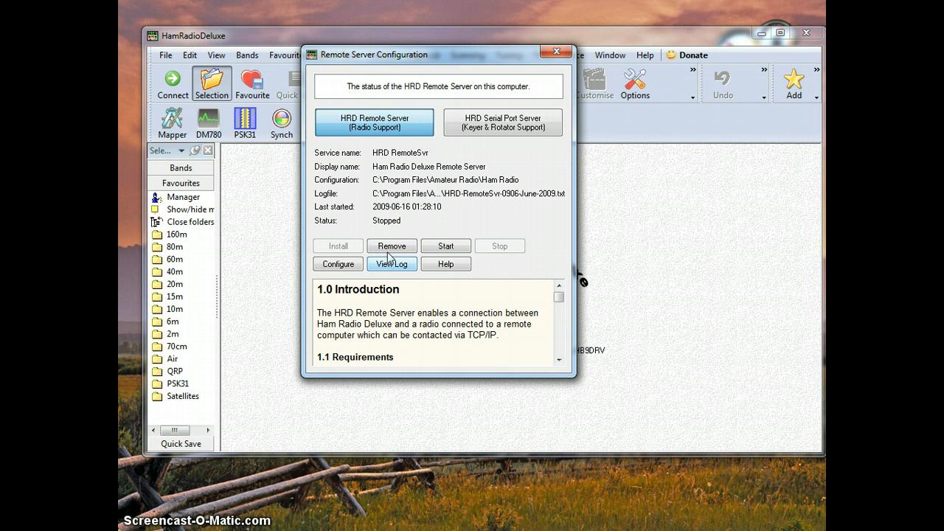
pyautogui.moveTo(419, 224)
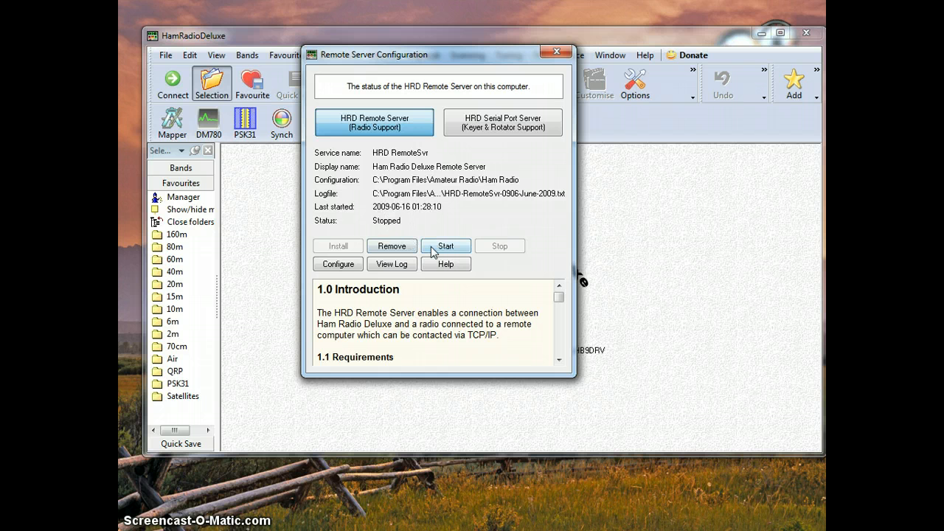
pyautogui.click(445, 245)
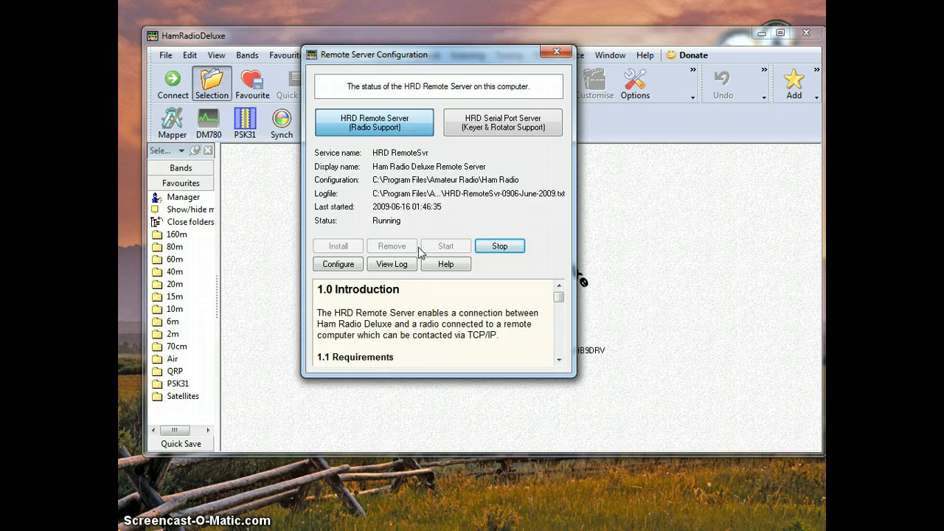
pyautogui.moveTo(500, 245)
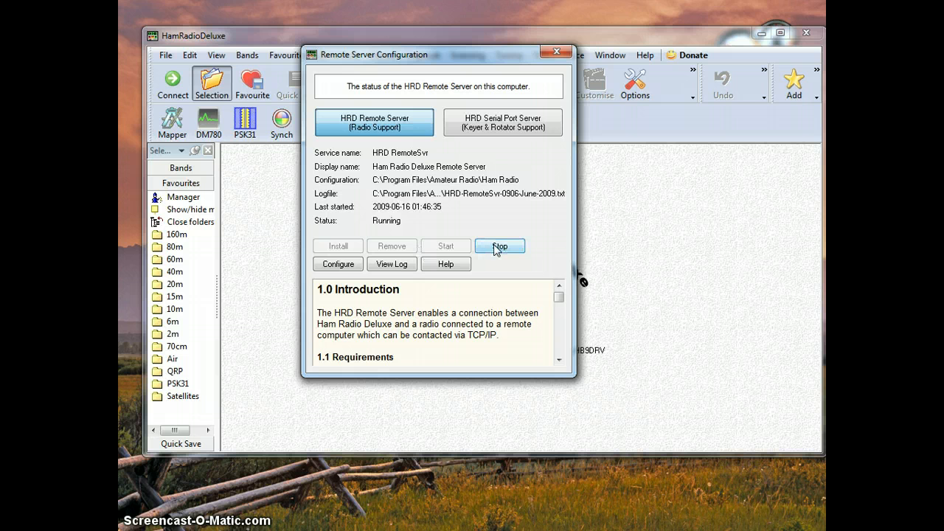
pyautogui.moveTo(338, 264)
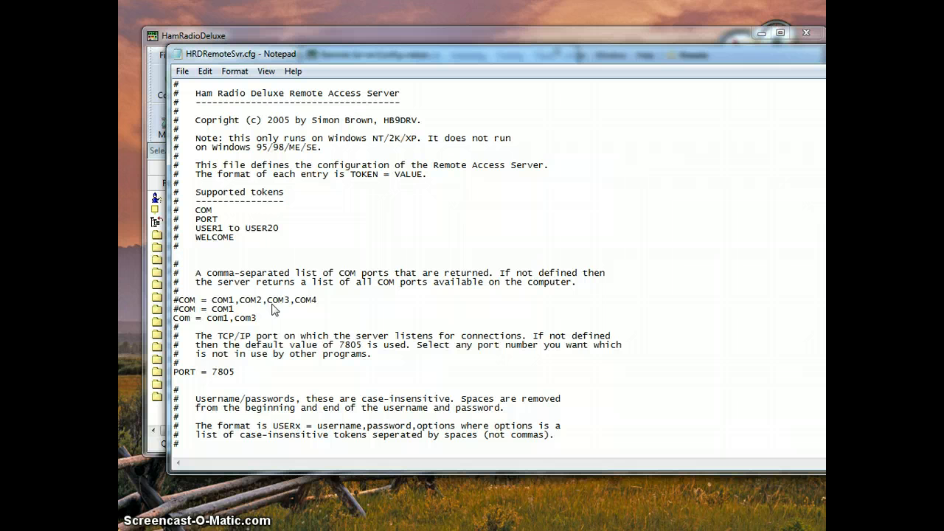
pyautogui.moveTo(254, 312)
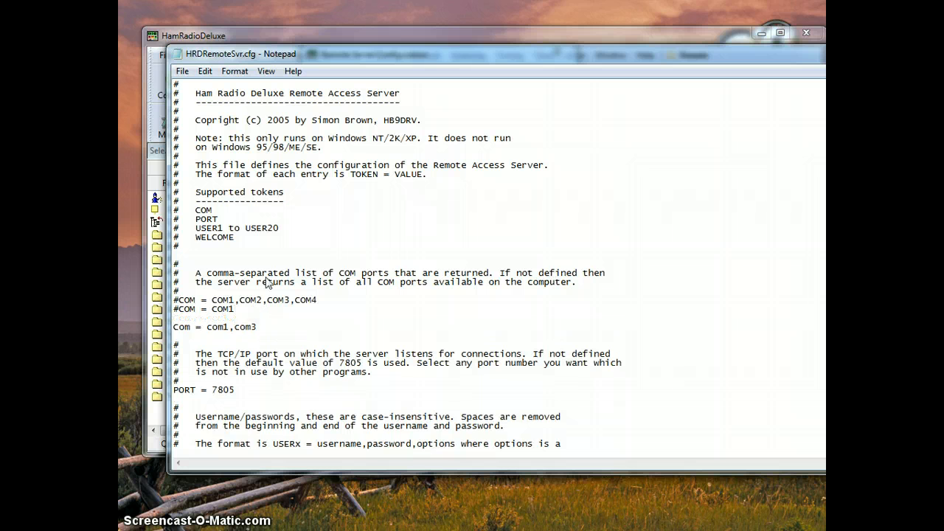
pyautogui.moveTo(272, 243)
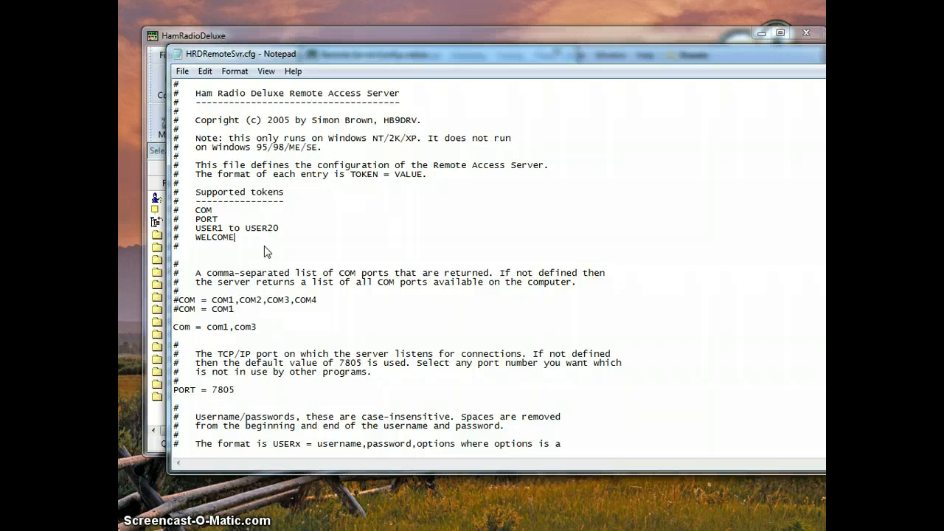
# - Retype the Com line so the ports read COM1,COM3 in uppercase
pyautogui.scroll(-3)
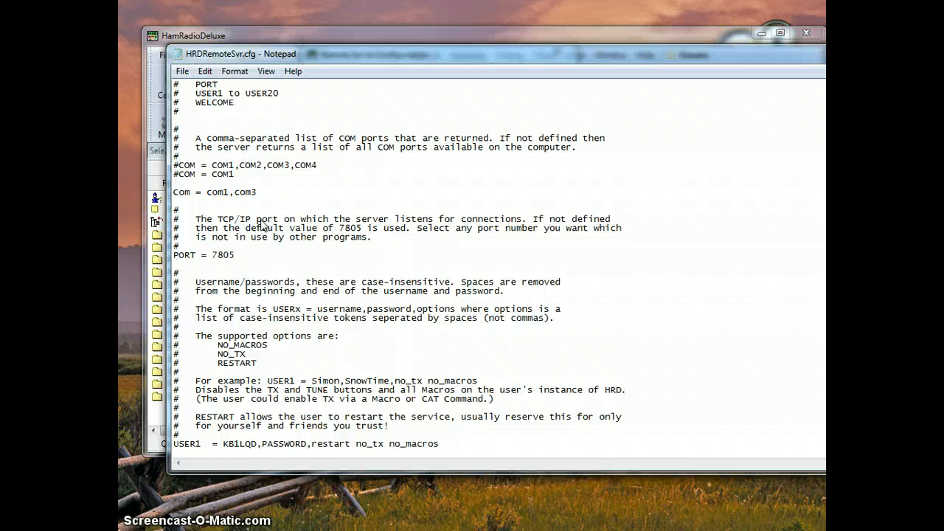
pyautogui.moveTo(239, 231)
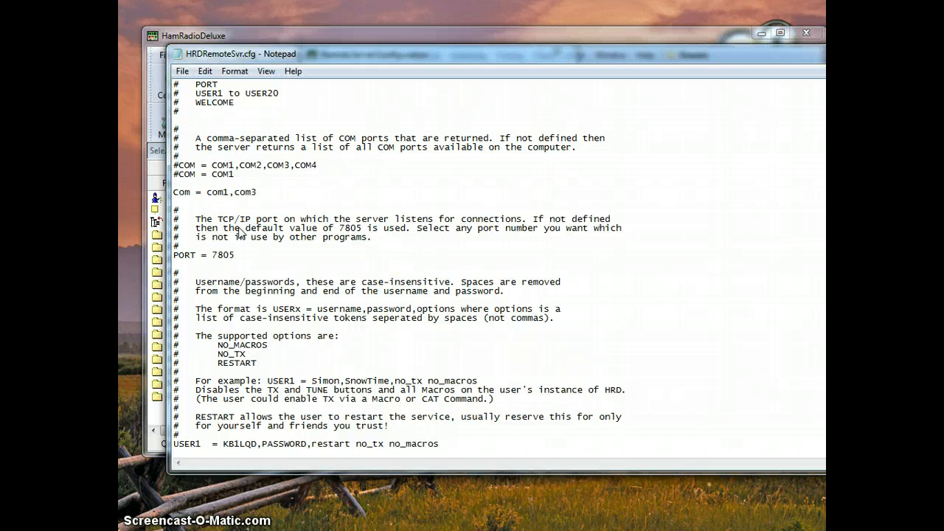
pyautogui.moveTo(185, 183)
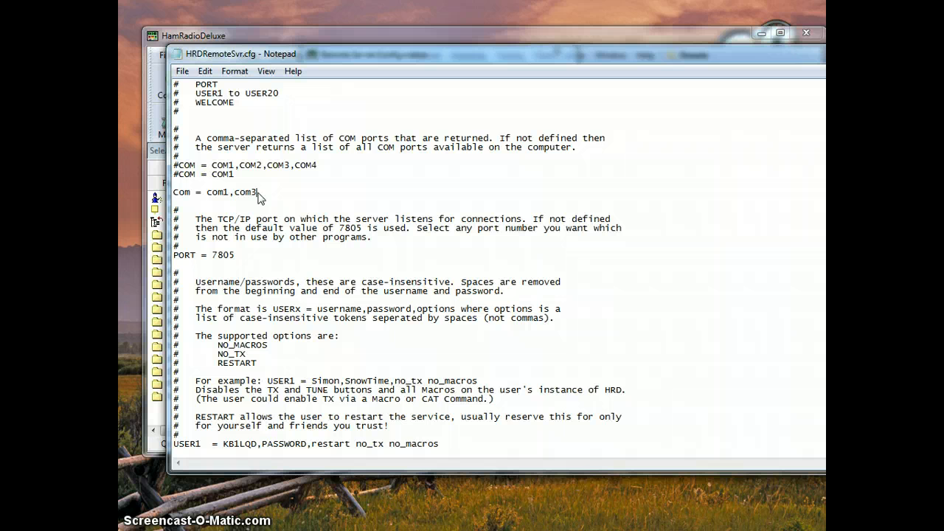
pyautogui.moveTo(250, 197)
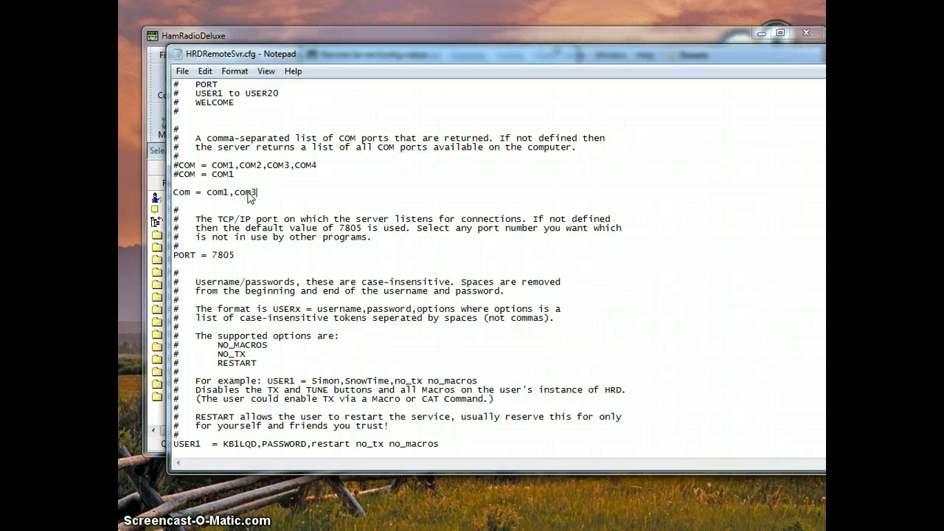
pyautogui.moveTo(234, 195)
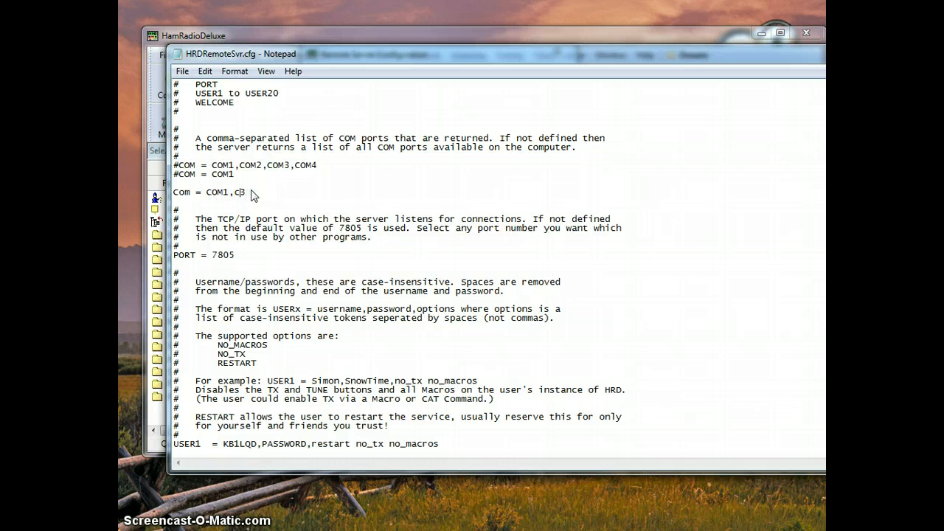
pyautogui.write('OM3')
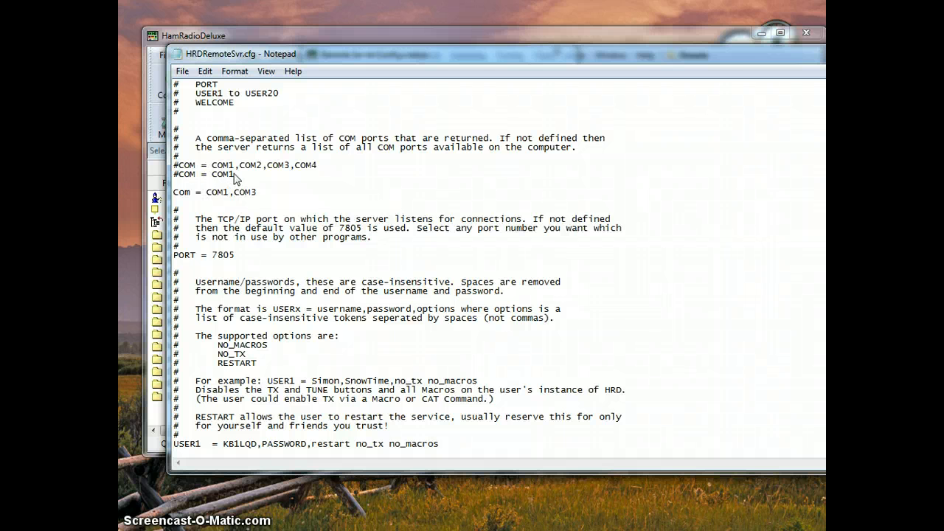
pyautogui.moveTo(230, 204)
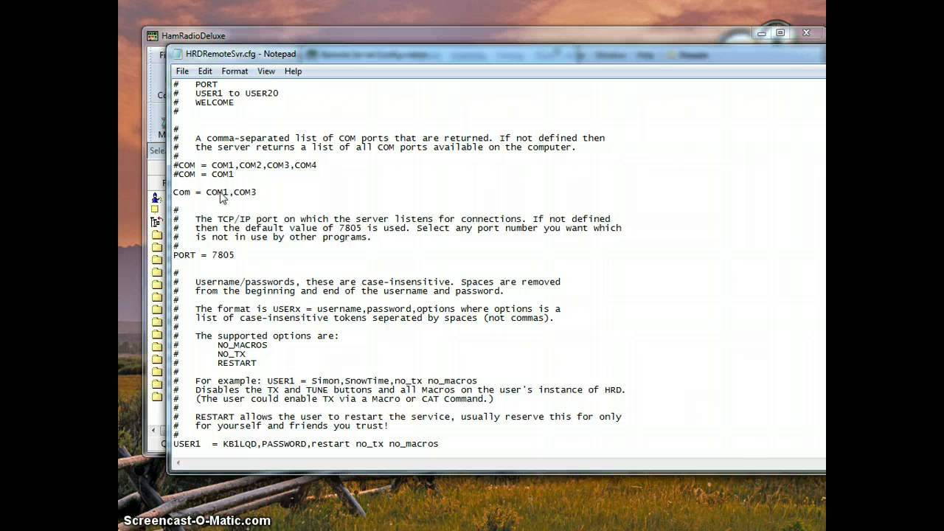
pyautogui.moveTo(214, 194)
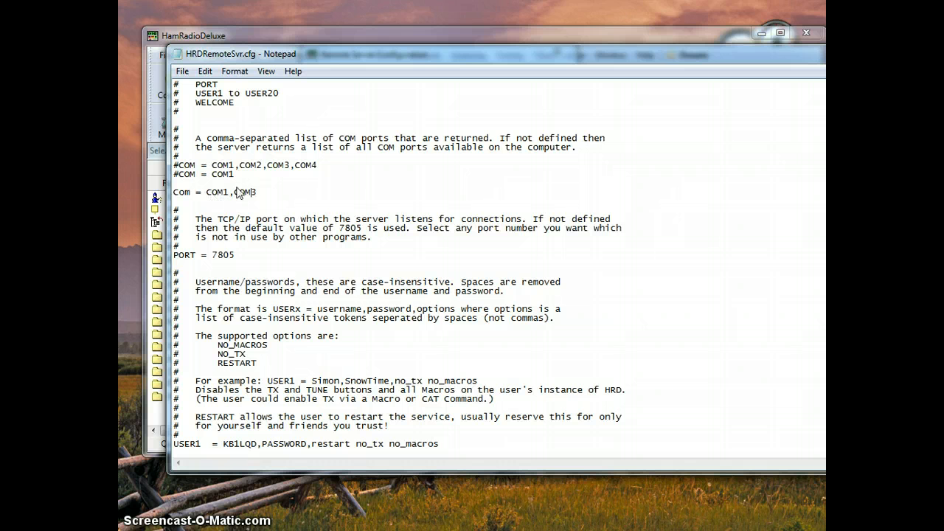
pyautogui.doubleClick(245, 191)
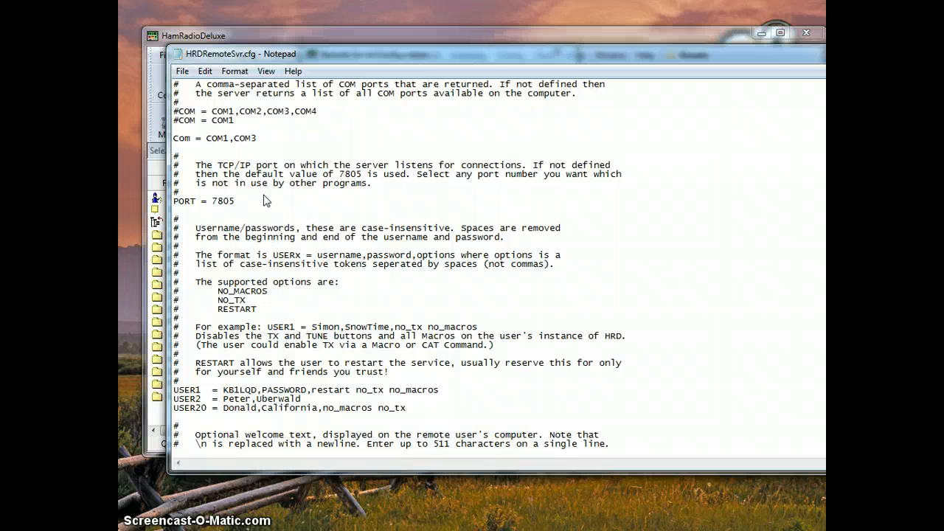
pyautogui.scroll(-3)
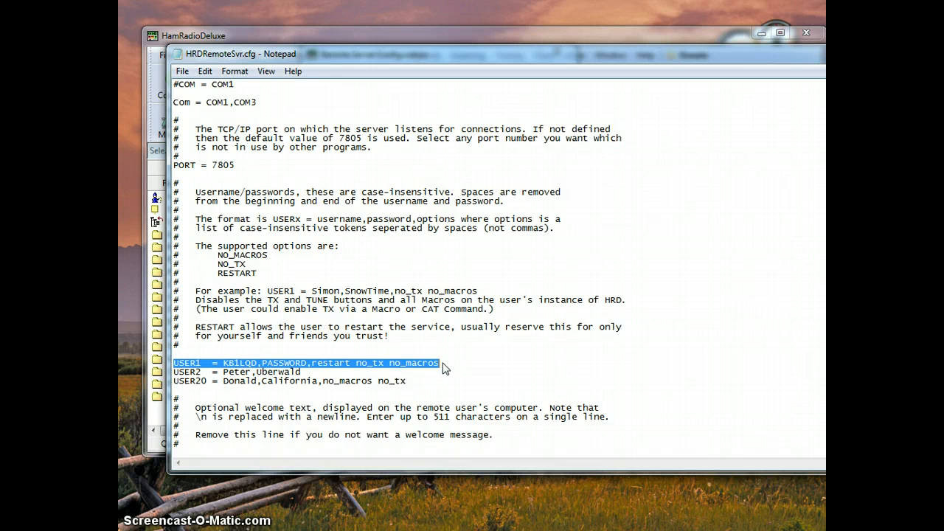
pyautogui.click(441, 363)
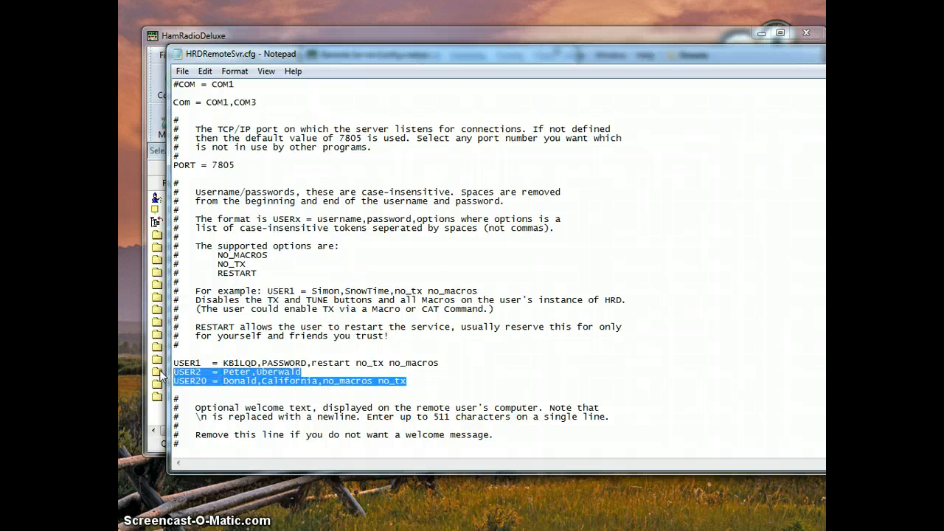
pyautogui.press('Delete')
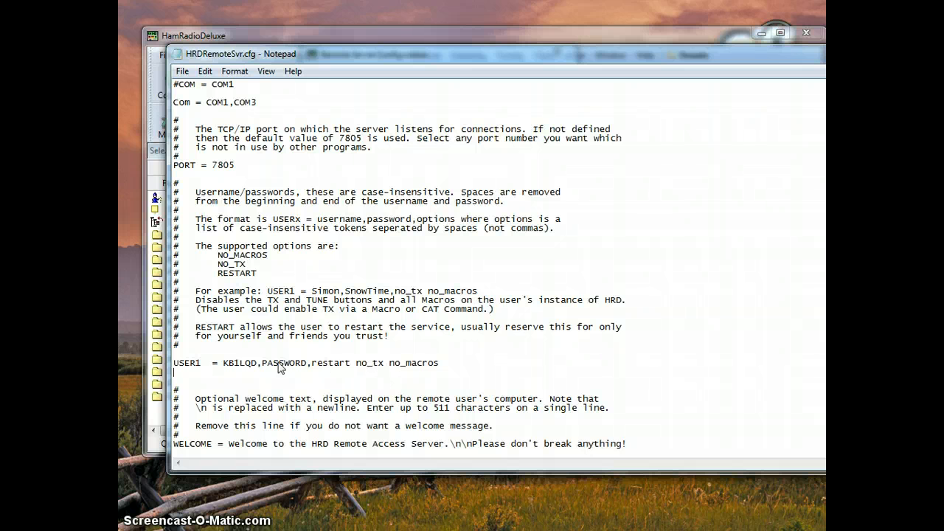
pyautogui.doubleClick(230, 362)
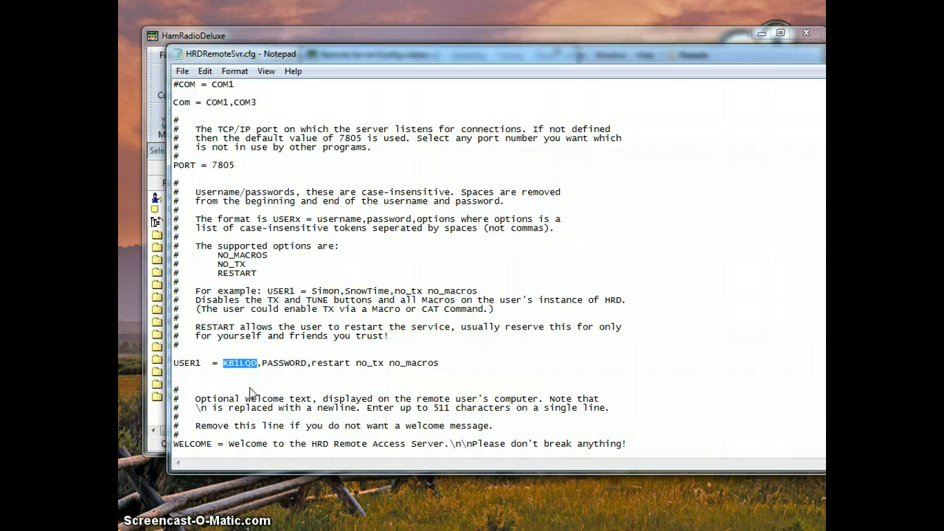
pyautogui.moveTo(236, 393)
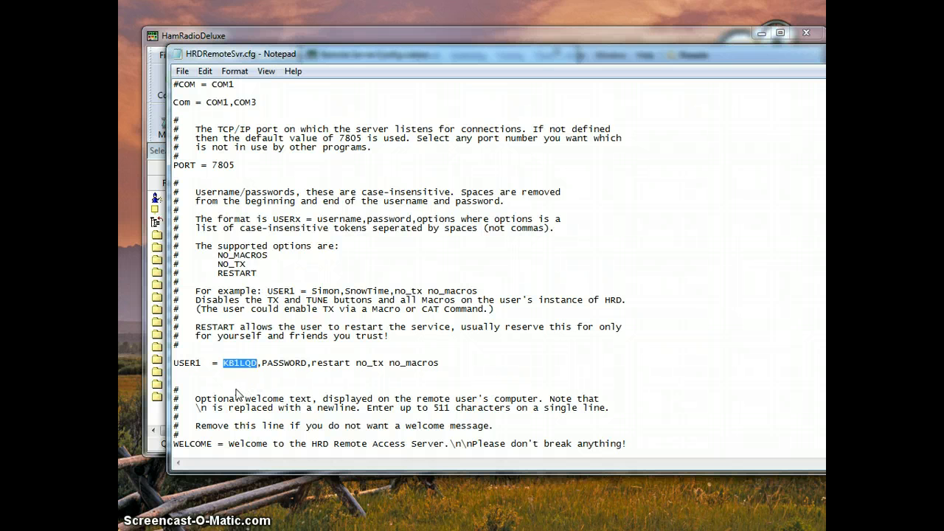
pyautogui.click(260, 366)
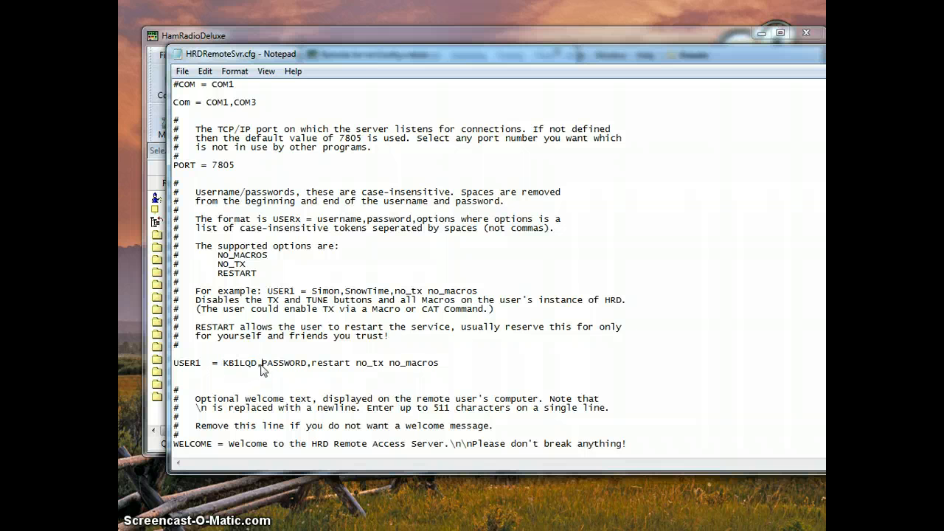
pyautogui.doubleClick(283, 363)
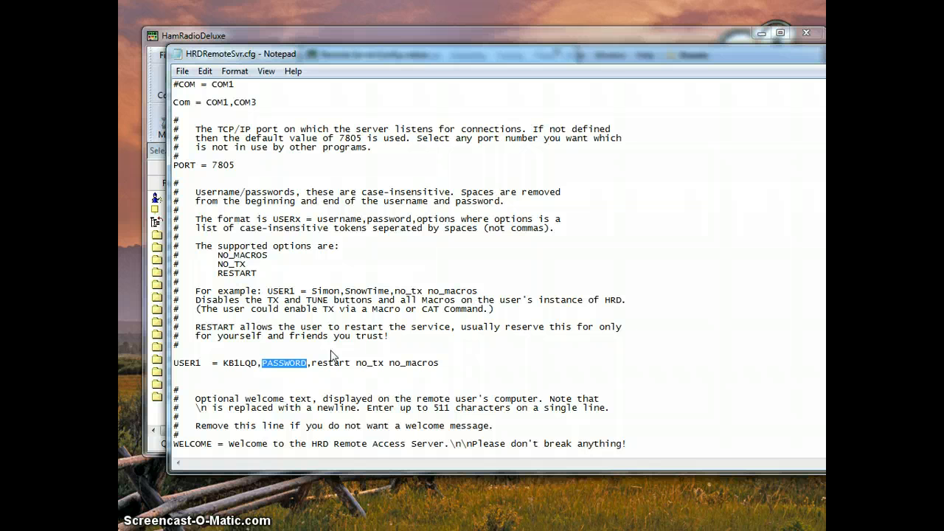
pyautogui.moveTo(301, 348)
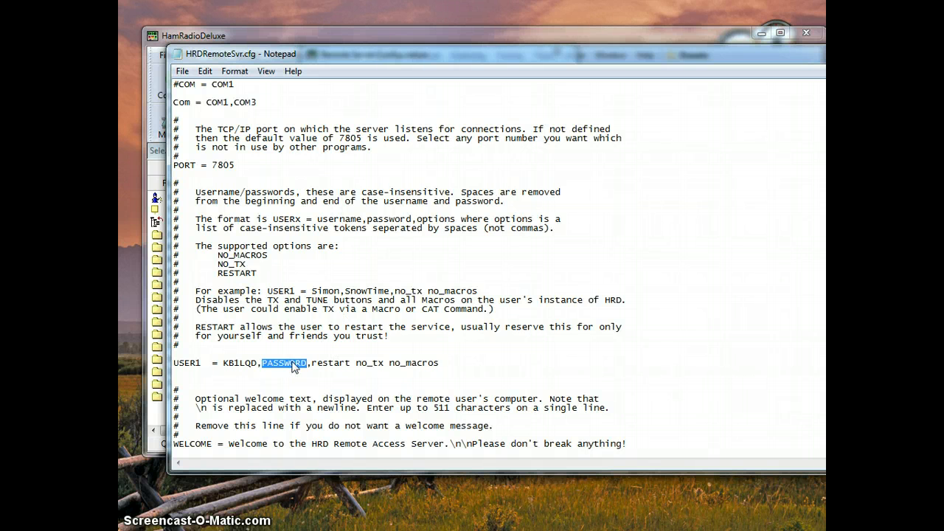
pyautogui.moveTo(324, 375)
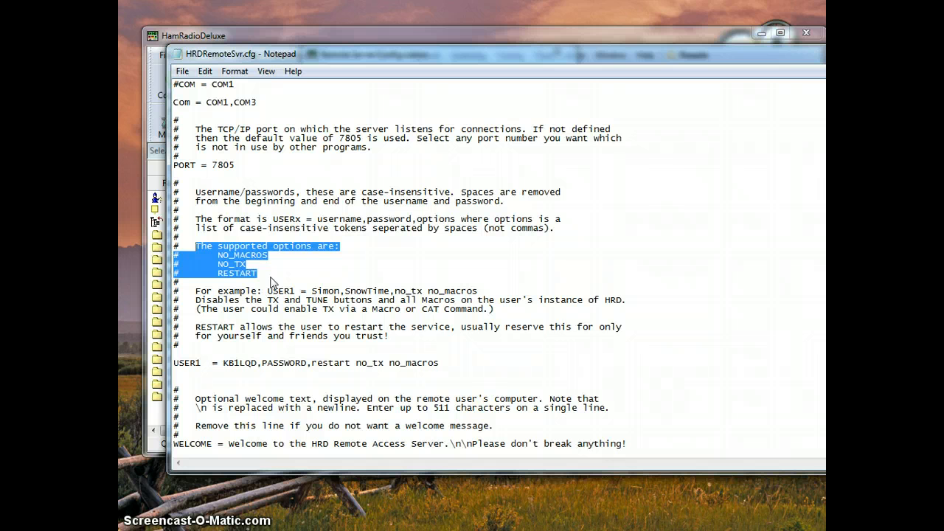
pyautogui.moveTo(315, 344)
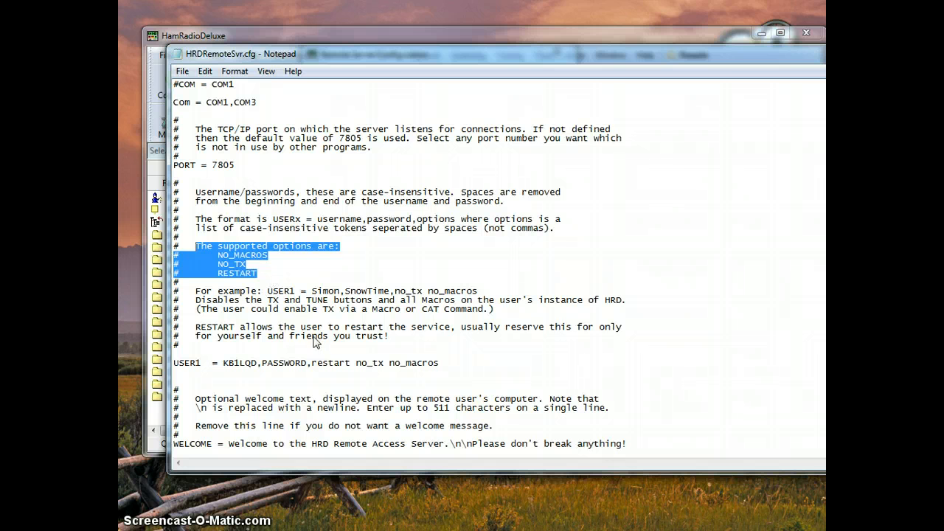
pyautogui.moveTo(273, 280)
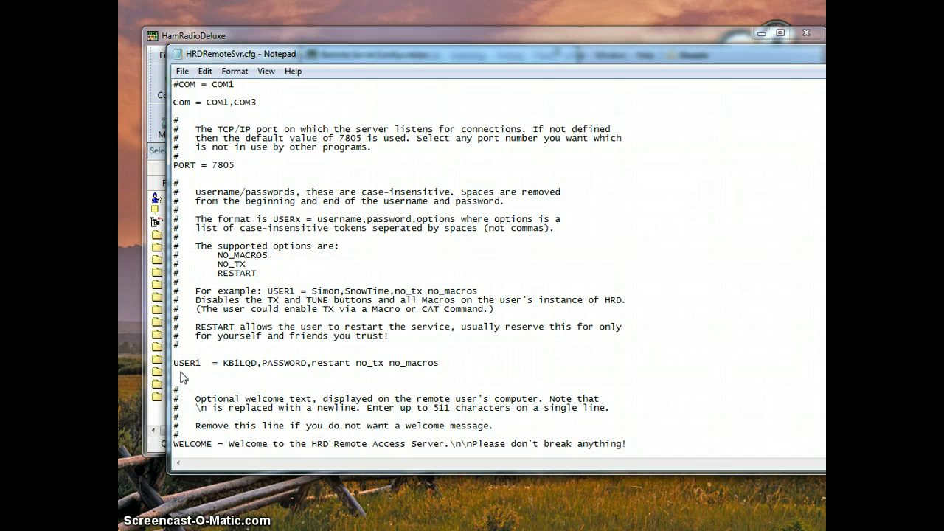
pyautogui.write('User2 =')
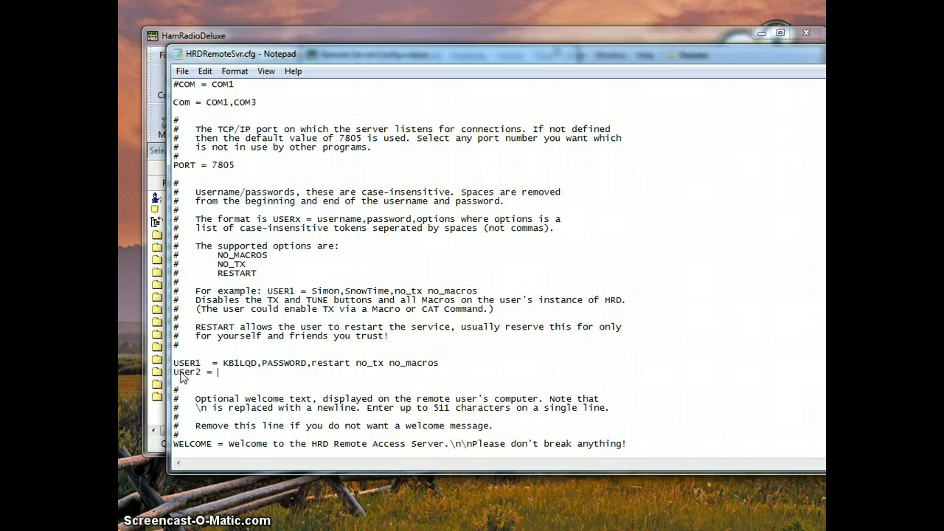
pyautogui.write('kb1...')
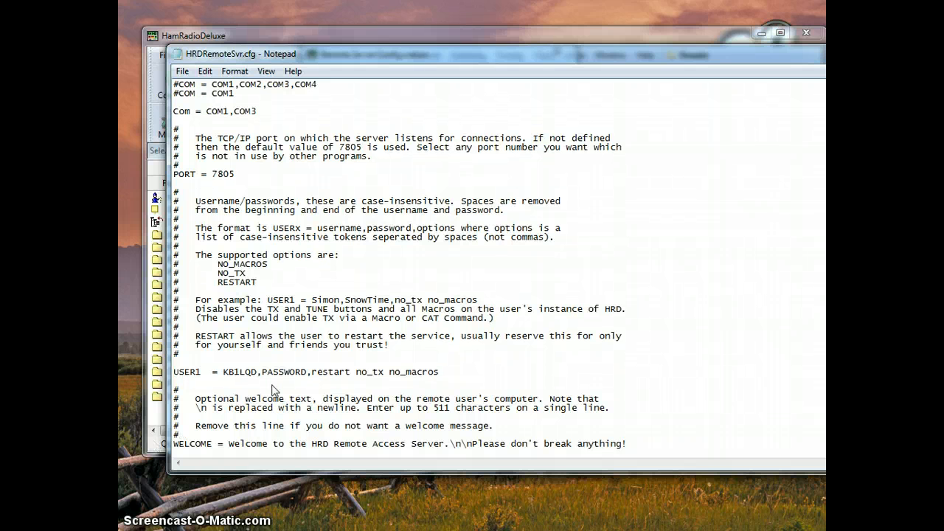
# - Trim USER1's options to restart, selecting no_tx no_macros for deletion
pyautogui.moveTo(313, 372); pyautogui.dragTo(440, 372)
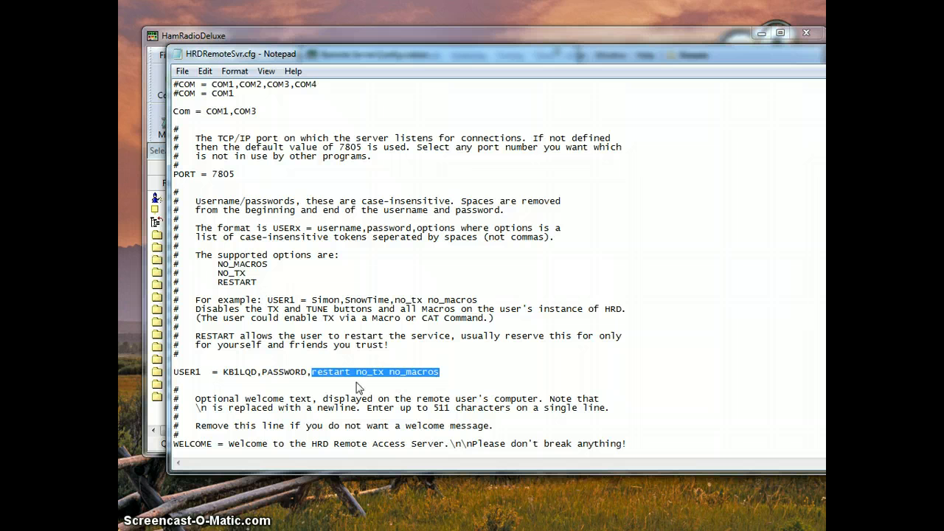
pyautogui.click(321, 377)
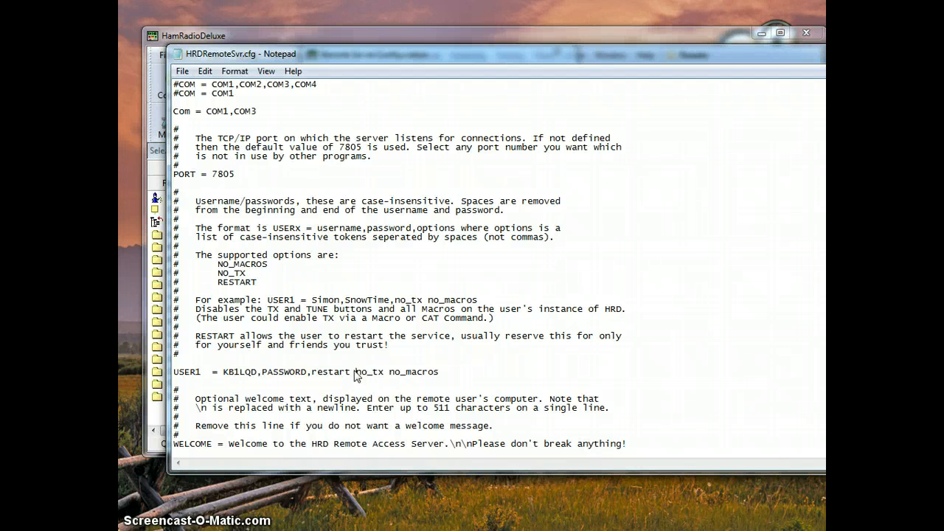
pyautogui.moveTo(357, 371); pyautogui.dragTo(438, 372)
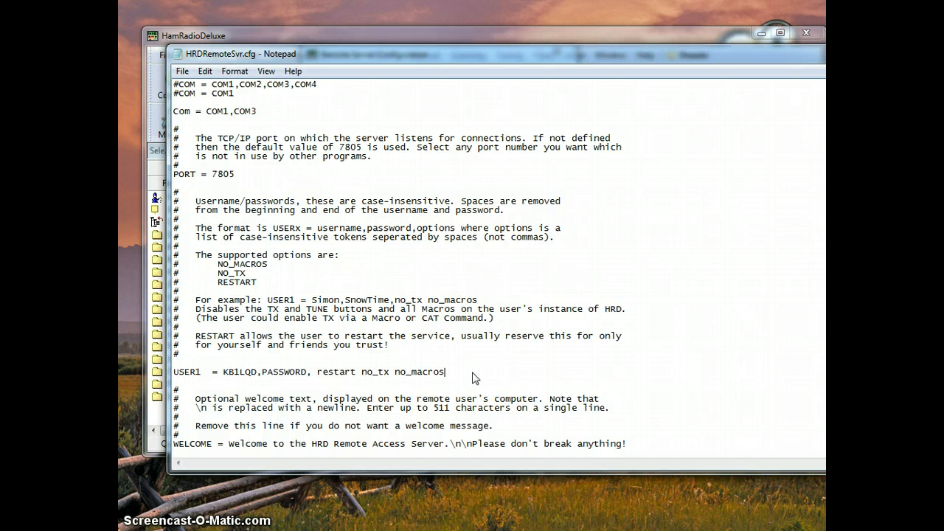
pyautogui.moveTo(425, 377)
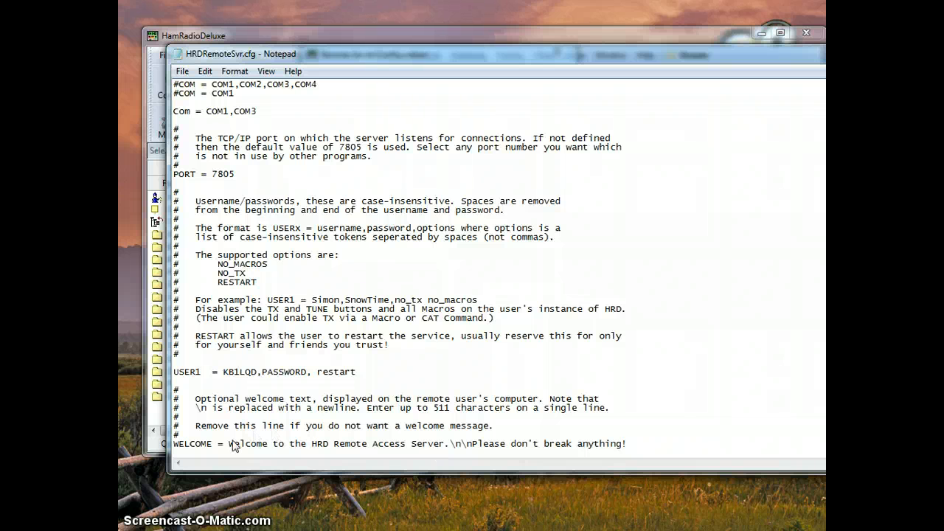
pyautogui.moveTo(301, 451)
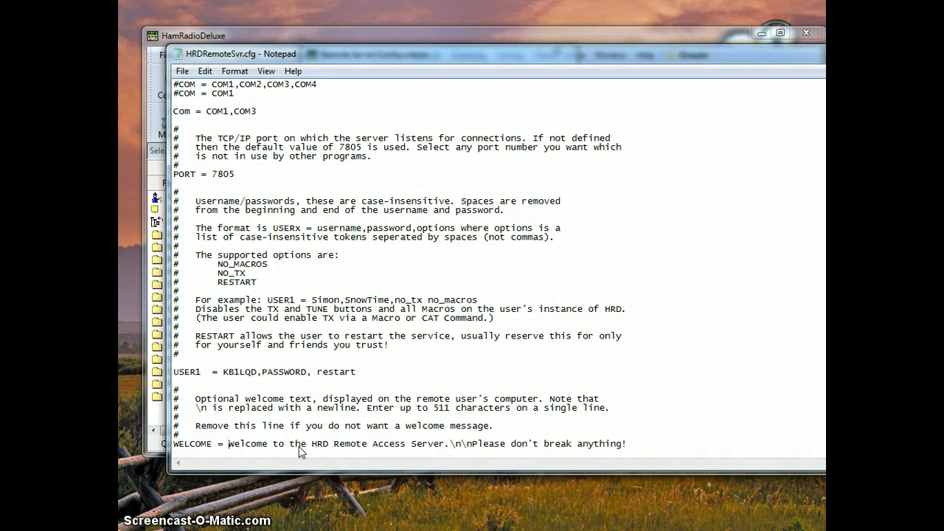
# - Replace 'HRD Remote Access' in the WELCOME line with Brent's Server
pyautogui.moveTo(228, 442); pyautogui.dragTo(625, 443)
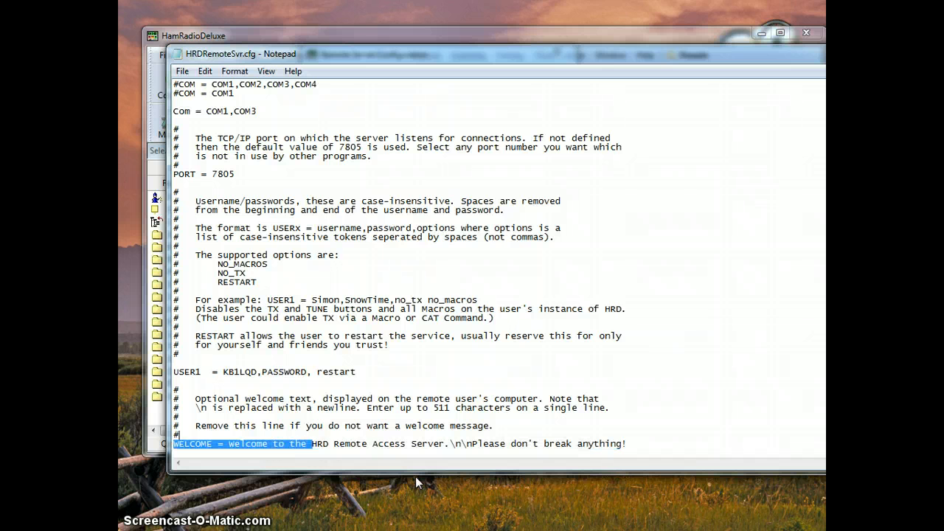
pyautogui.doubleClick(429, 443)
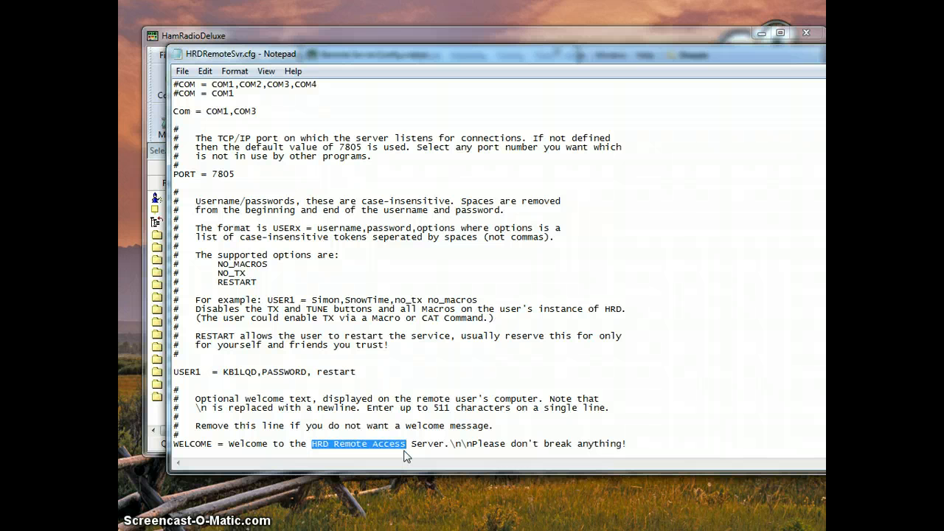
pyautogui.write("Brent's")
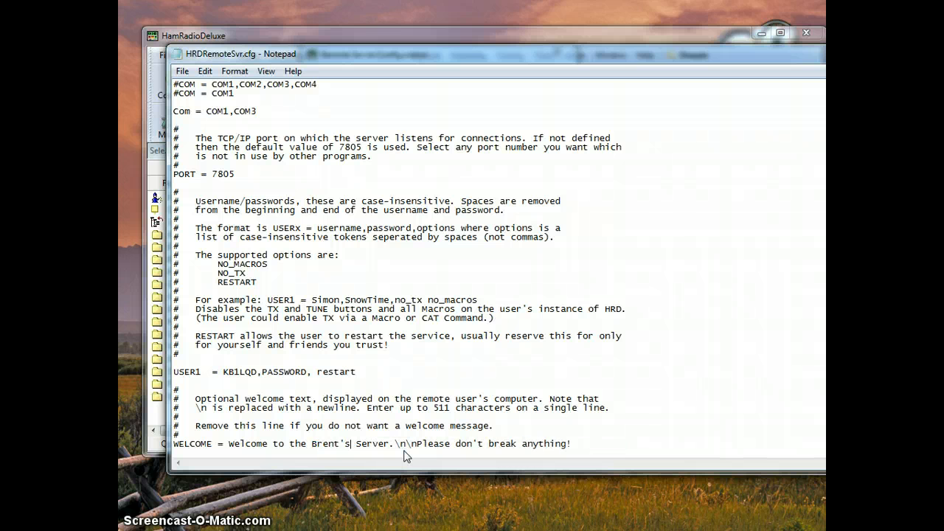
pyautogui.moveTo(339, 330)
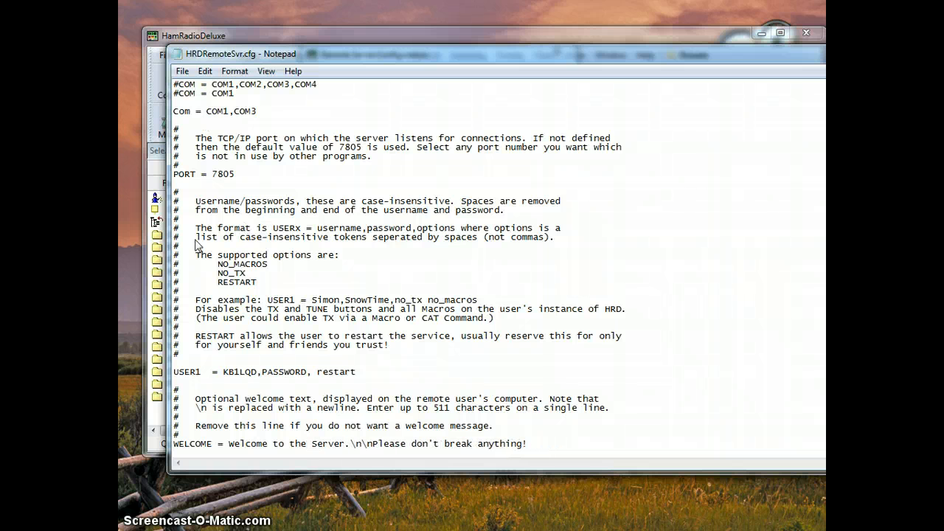
pyautogui.moveTo(258, 233)
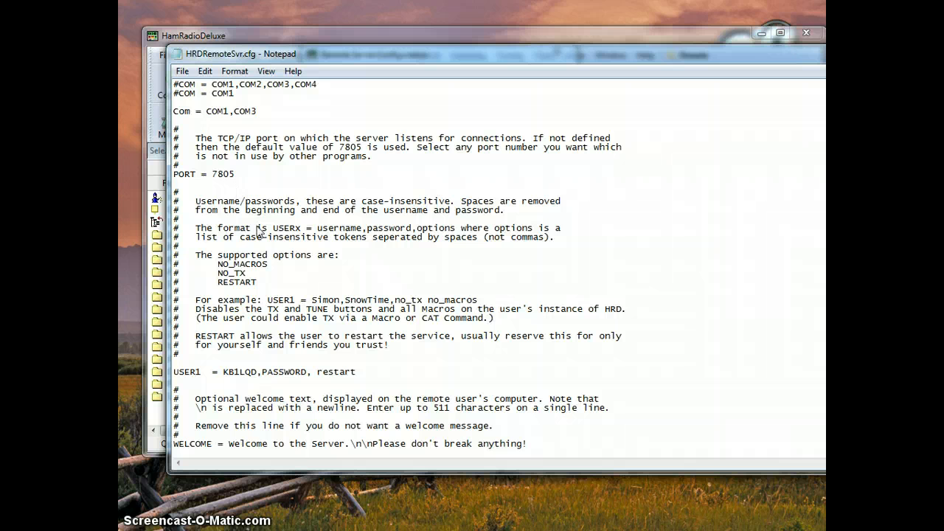
pyautogui.moveTo(224, 121)
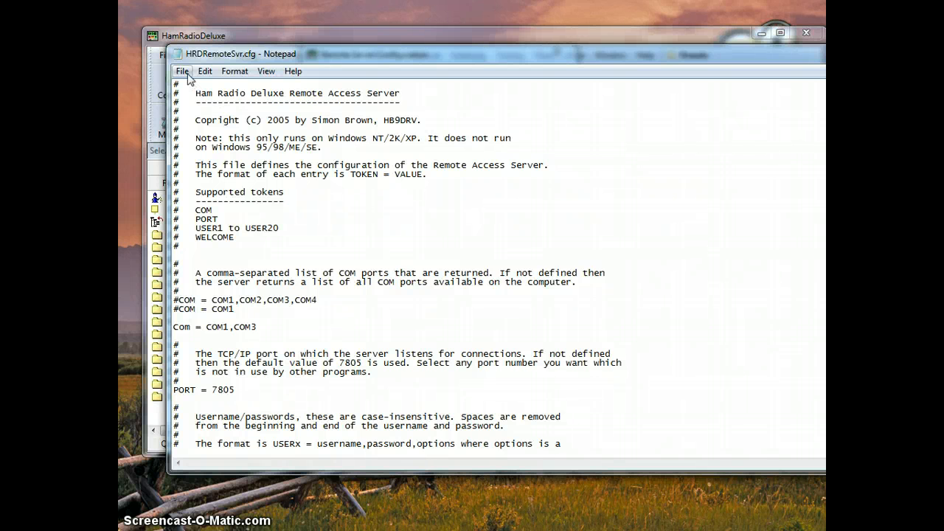
pyautogui.moveTo(210, 77)
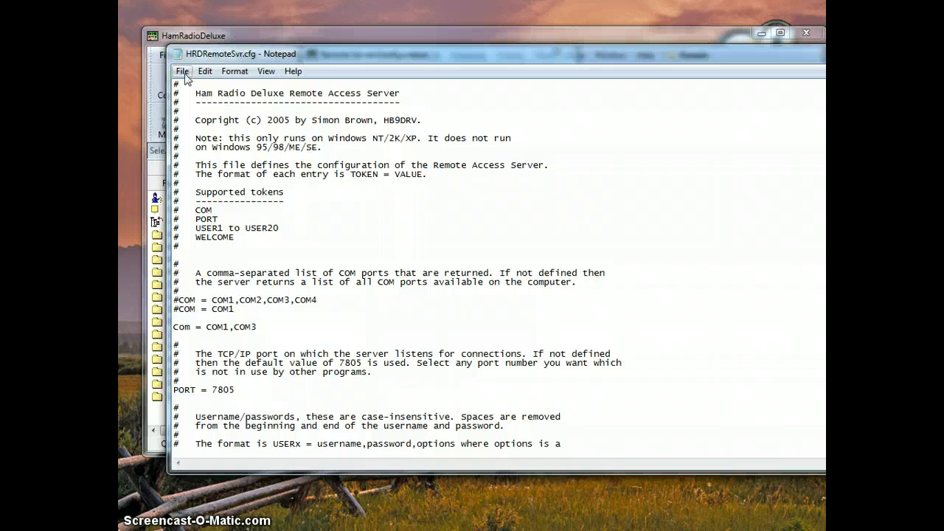
# - Close the config file in Notepad, choosing Don't Save at the prompt
pyautogui.click(181, 71)
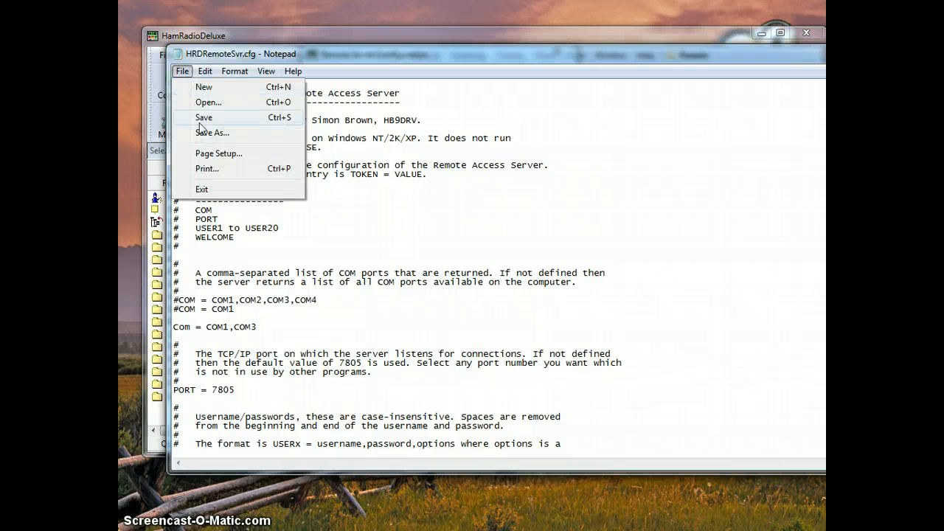
pyautogui.moveTo(355, 152)
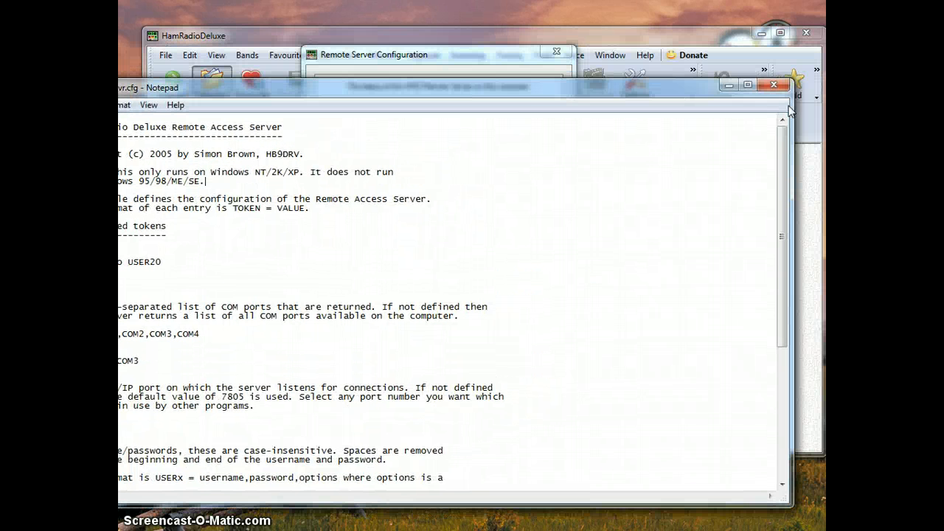
pyautogui.moveTo(774, 85)
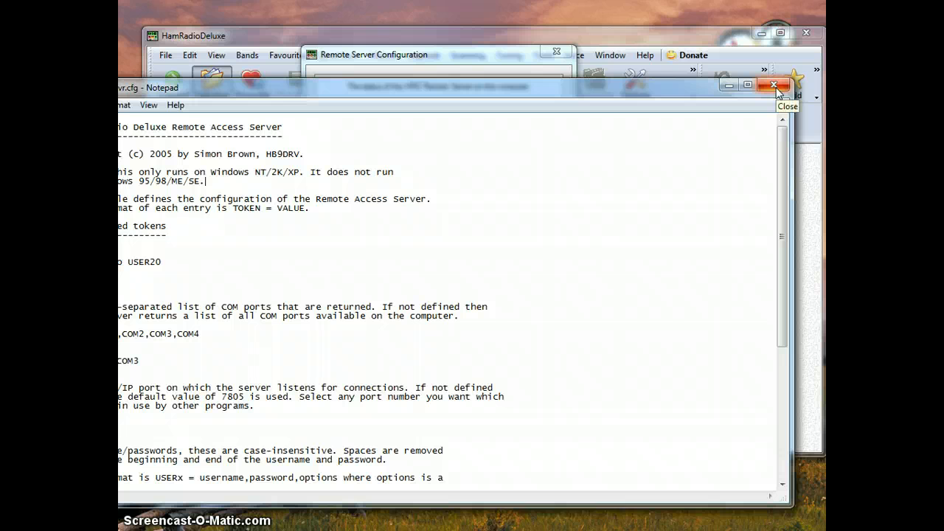
pyautogui.click(773, 84)
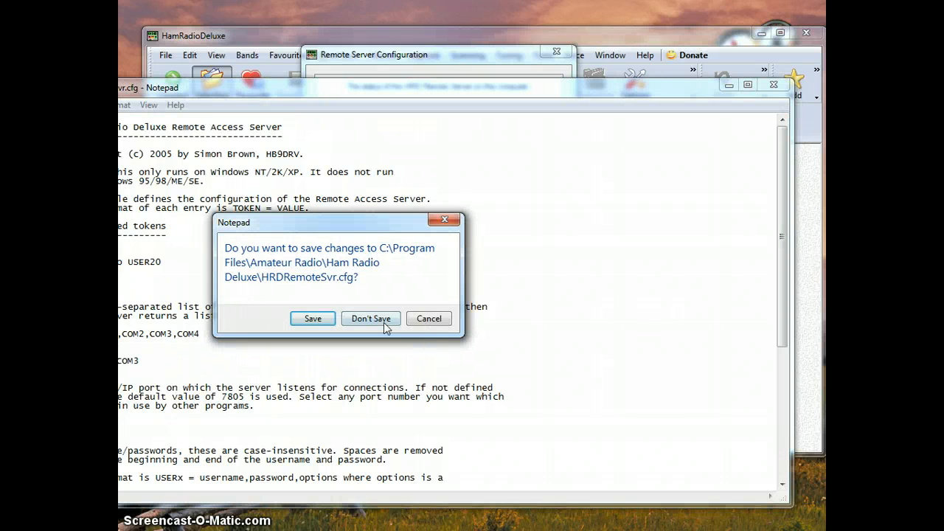
pyautogui.click(371, 318)
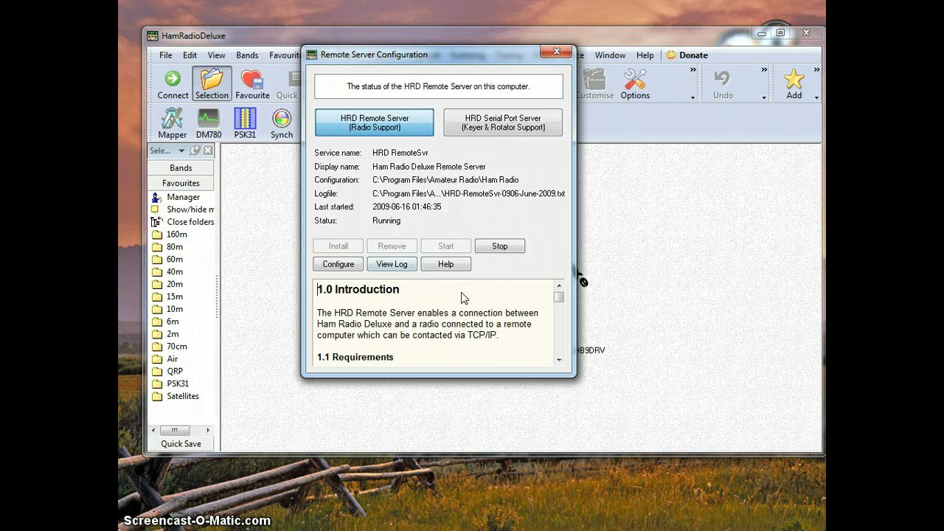
pyautogui.moveTo(496, 280)
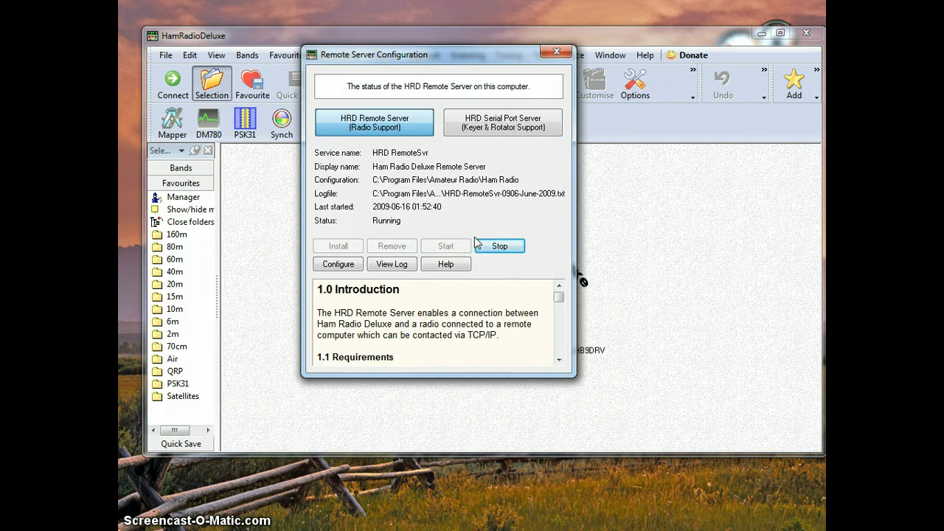
pyautogui.moveTo(459, 224)
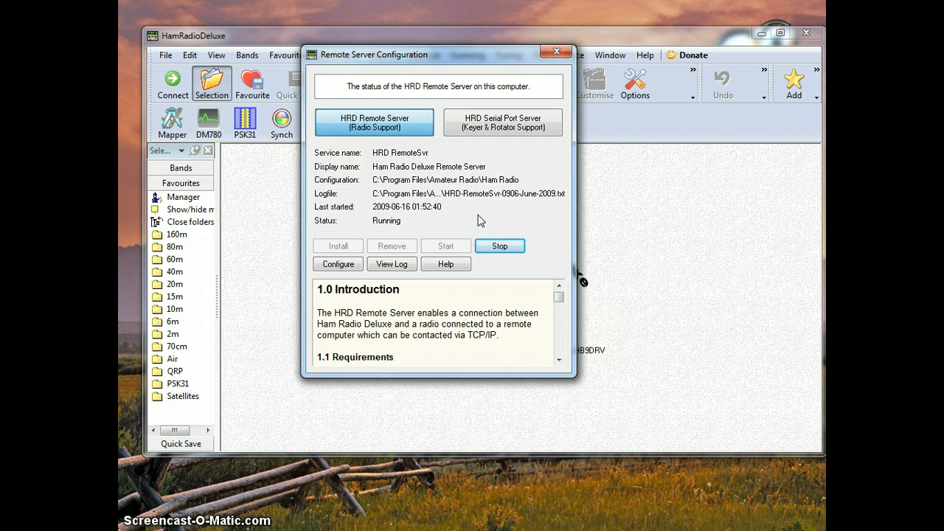
pyautogui.moveTo(478, 200)
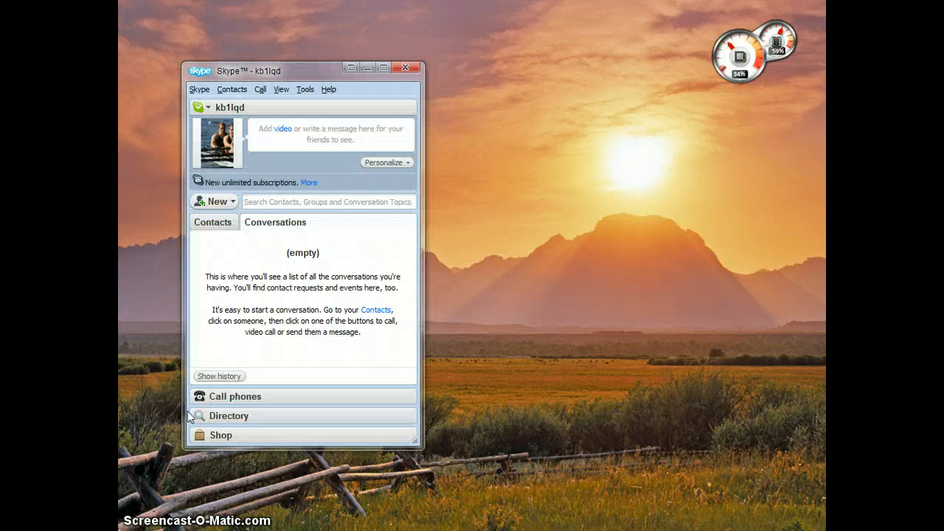
pyautogui.moveTo(258, 162)
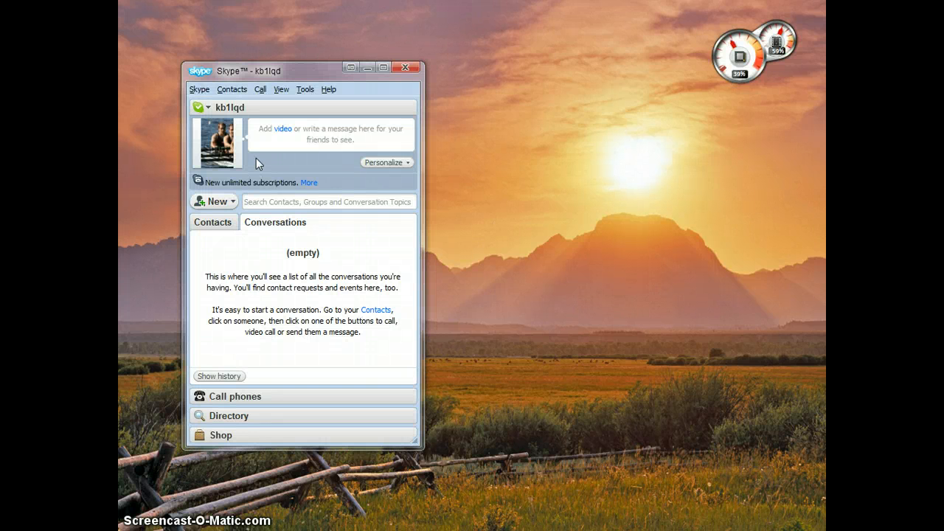
pyautogui.moveTo(259, 177)
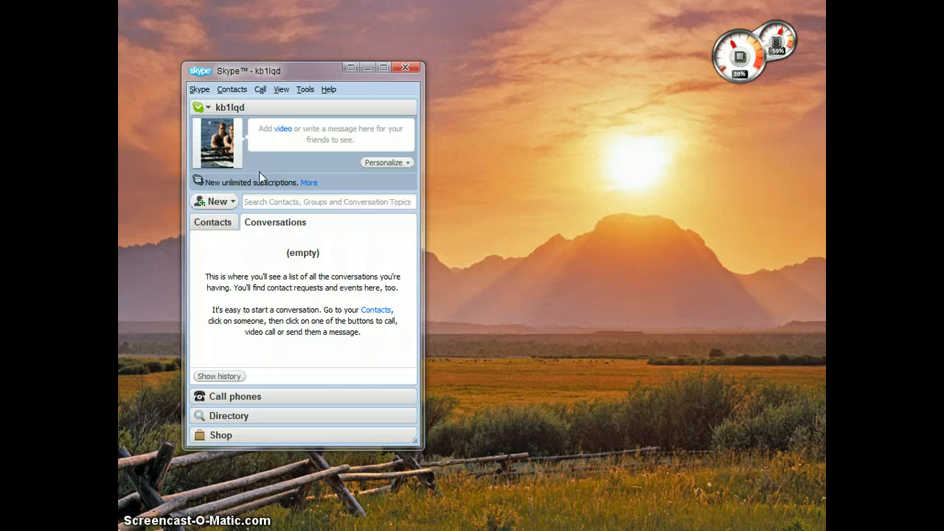
pyautogui.moveTo(282, 117)
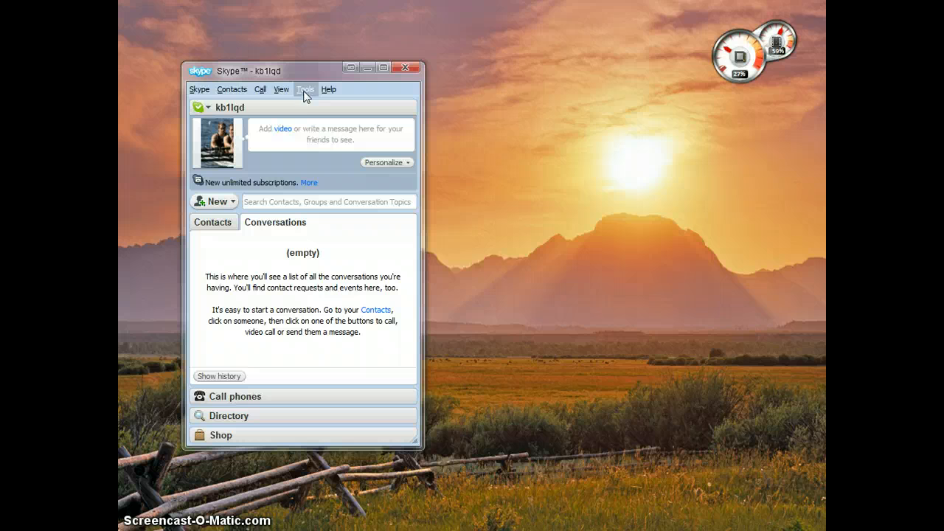
pyautogui.moveTo(307, 100)
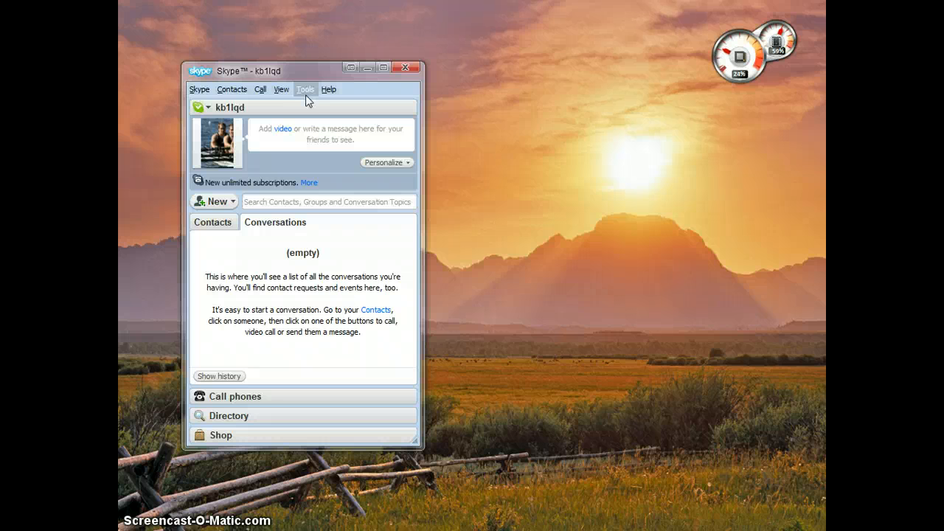
# - Bring up Skype's Options window from the Tools menu
pyautogui.click(304, 89)
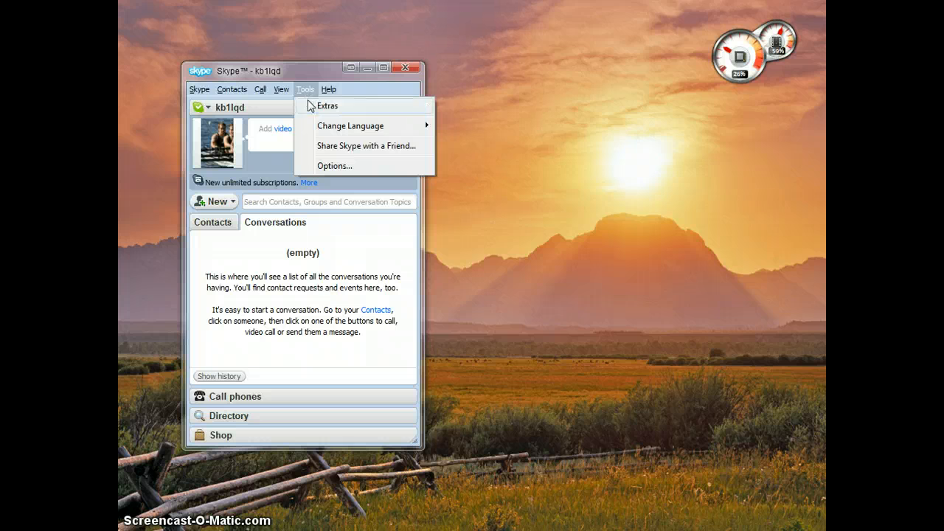
pyautogui.moveTo(351, 171)
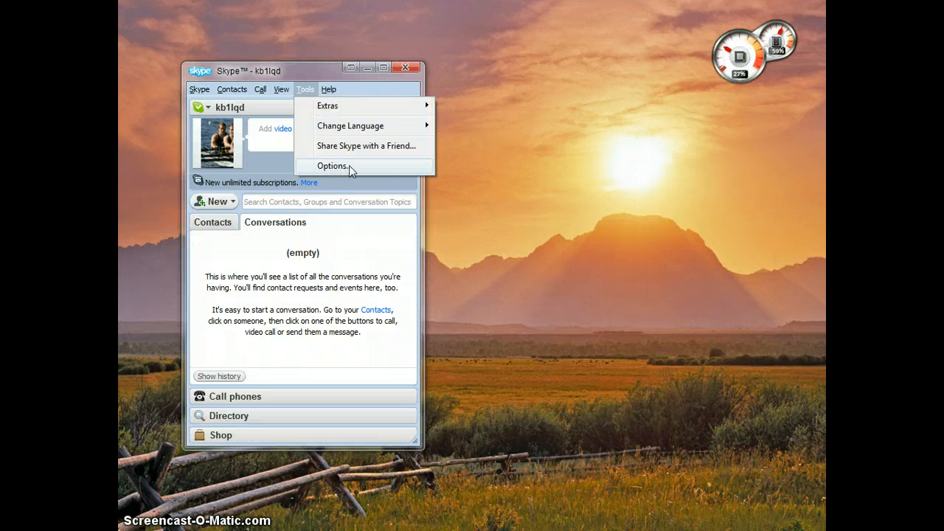
pyautogui.moveTo(363, 171)
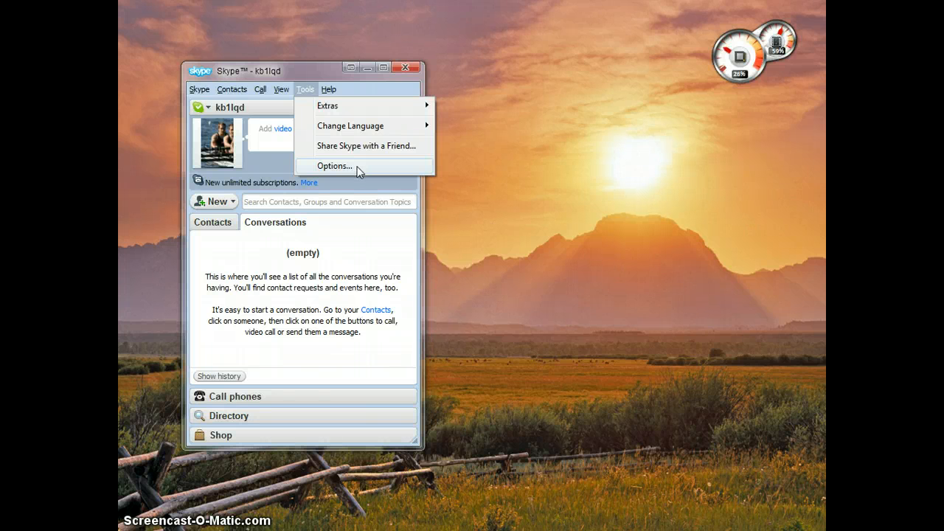
pyautogui.click(333, 166)
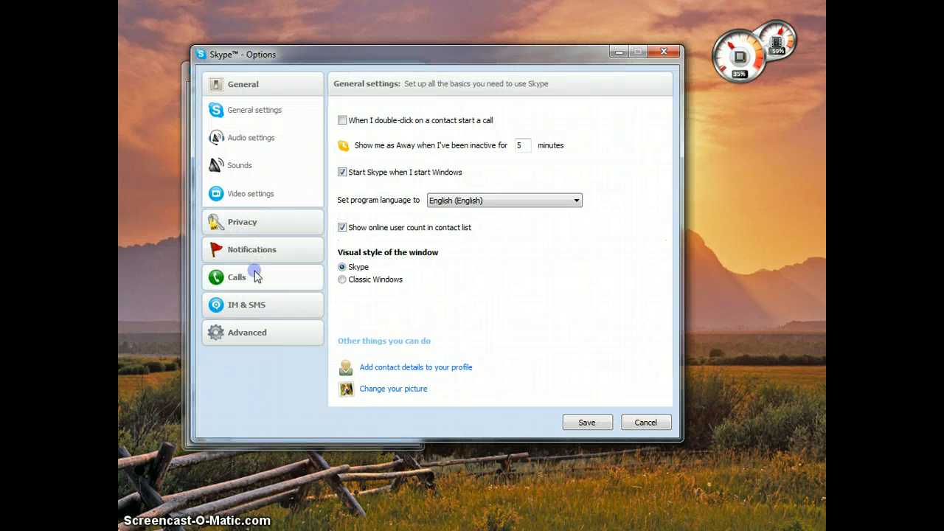
# - Set calls to Contact list only with automatic answering, and save
pyautogui.click(236, 277)
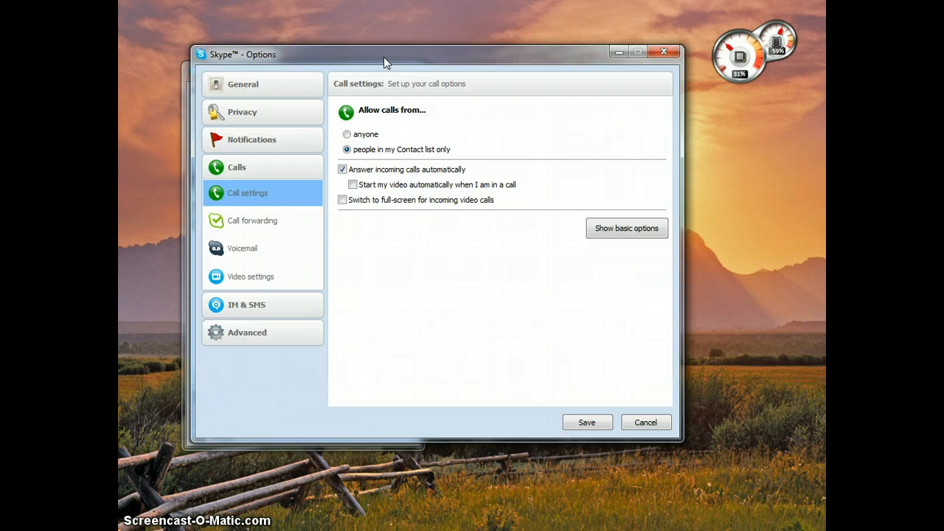
pyautogui.moveTo(384, 62); pyautogui.dragTo(367, 84)
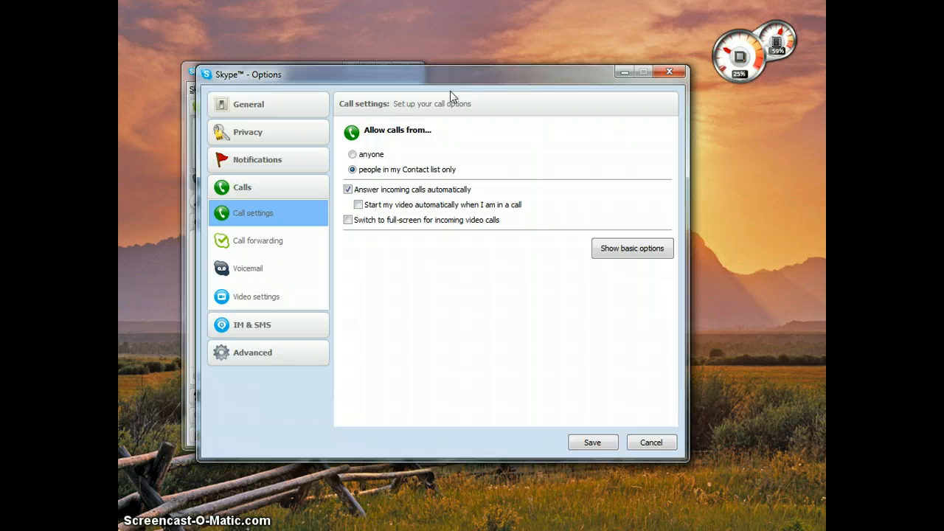
pyautogui.moveTo(454, 118)
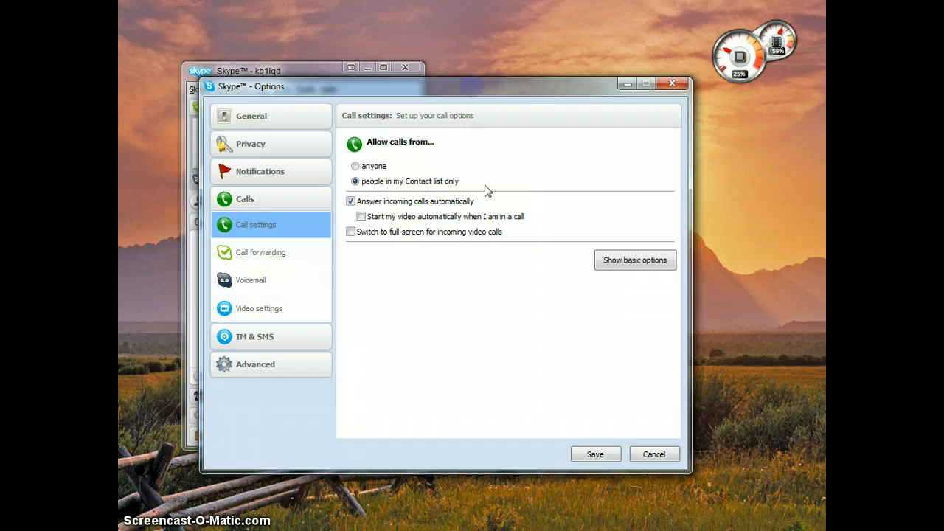
pyautogui.moveTo(515, 363)
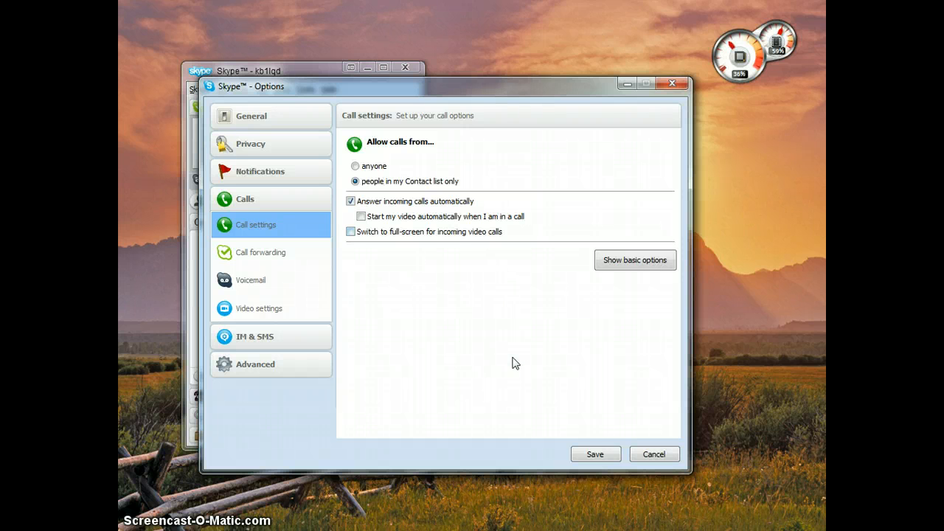
pyautogui.moveTo(596, 454)
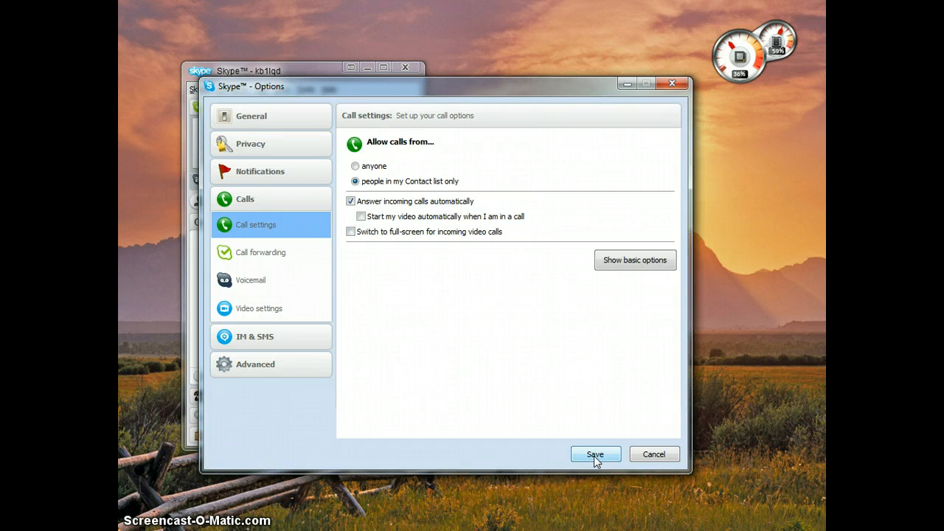
pyautogui.click(596, 454)
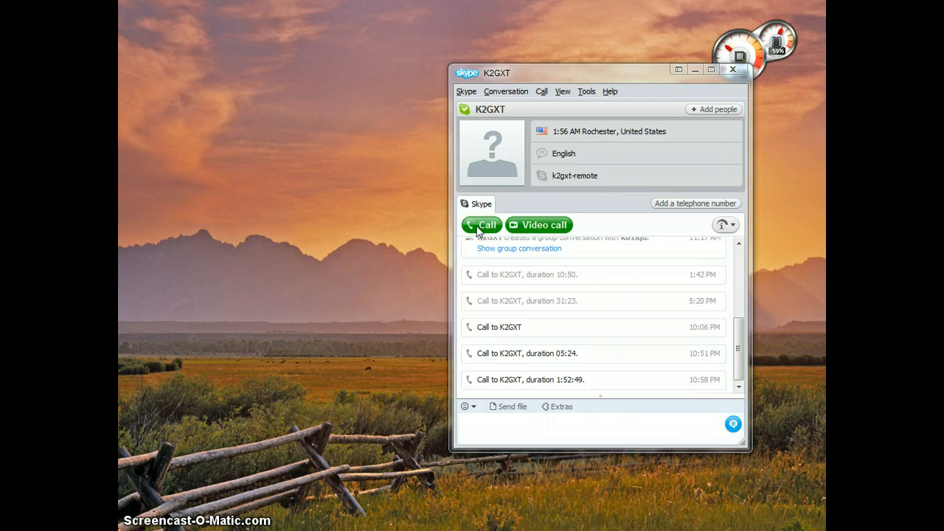
pyautogui.moveTo(493, 125)
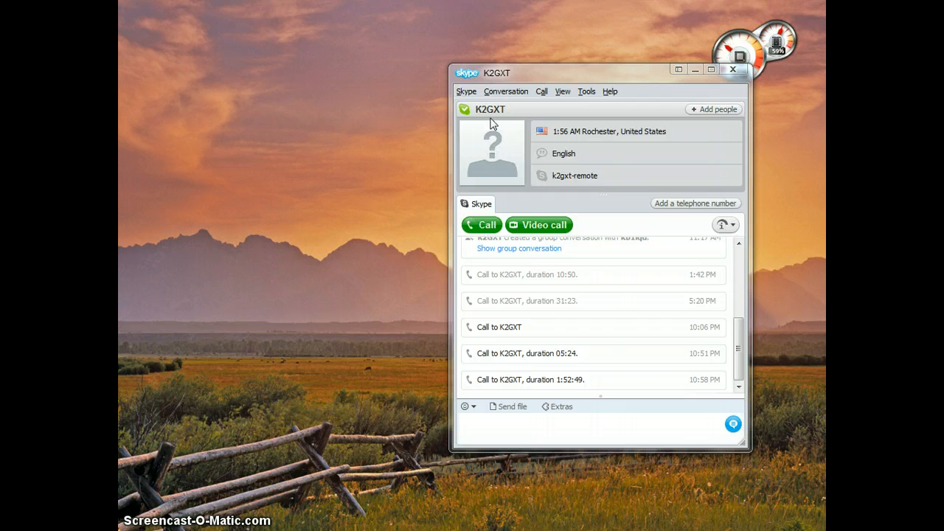
pyautogui.moveTo(484, 177)
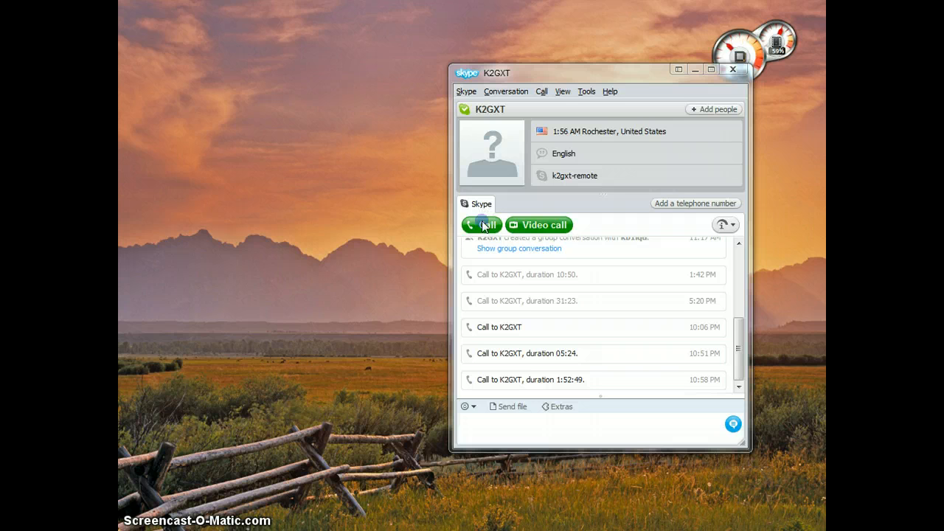
# - Place the voice call to K2GXT and adjust the microphone slider once connected
pyautogui.click(475, 224)
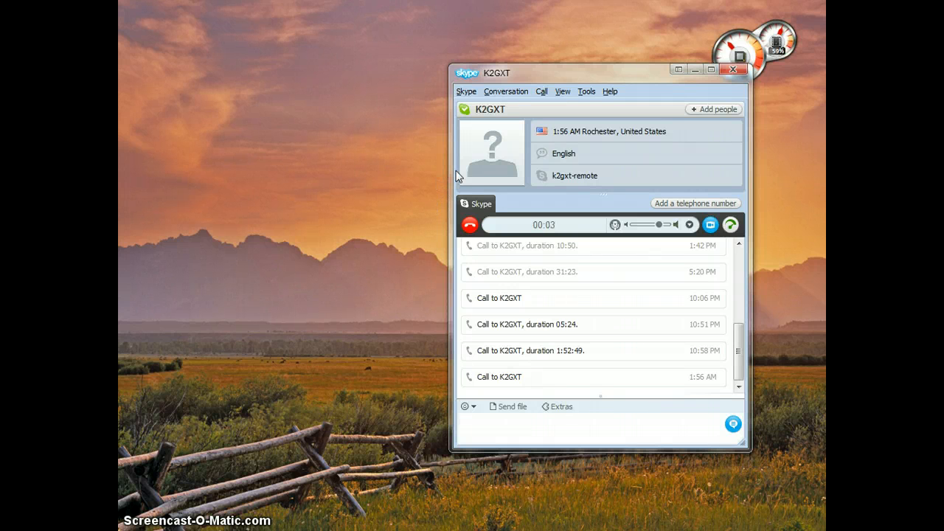
pyautogui.moveTo(598, 130)
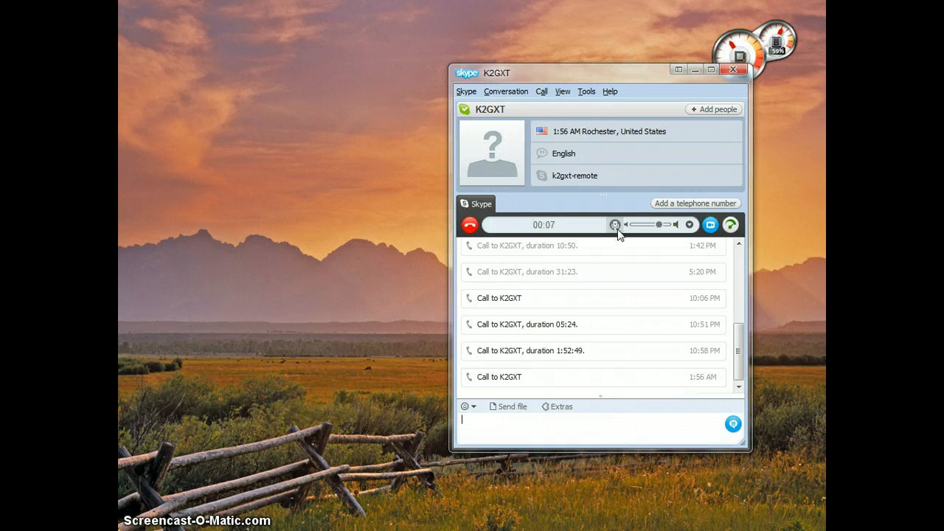
pyautogui.click(615, 224)
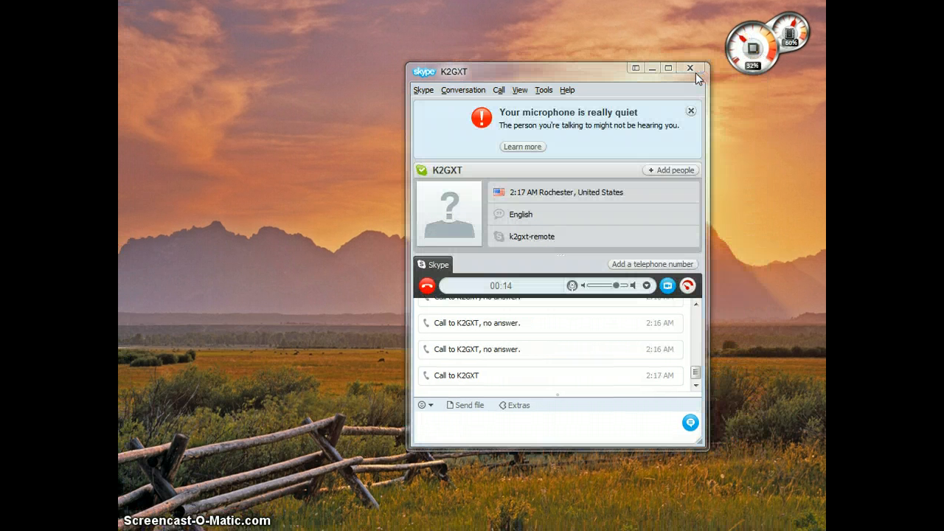
pyautogui.moveTo(364, 355)
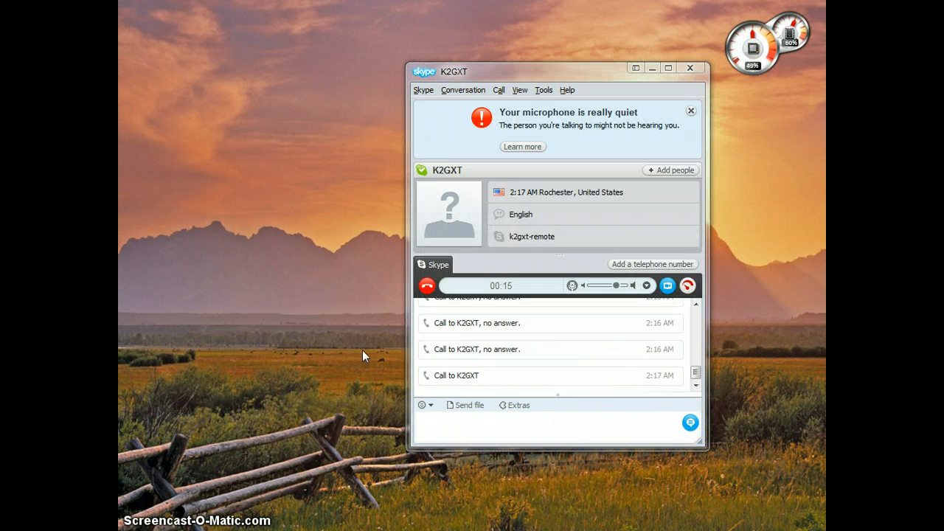